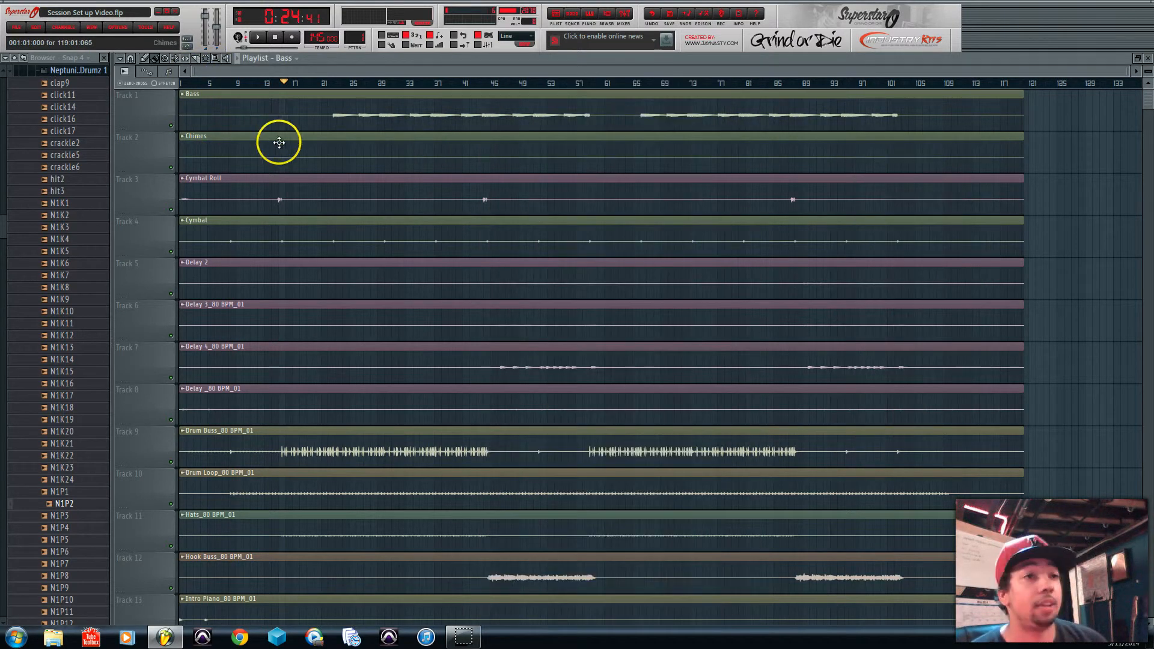
Step: Show the Step Sequencer channel list and select the kick channel
scroll("down", 3)
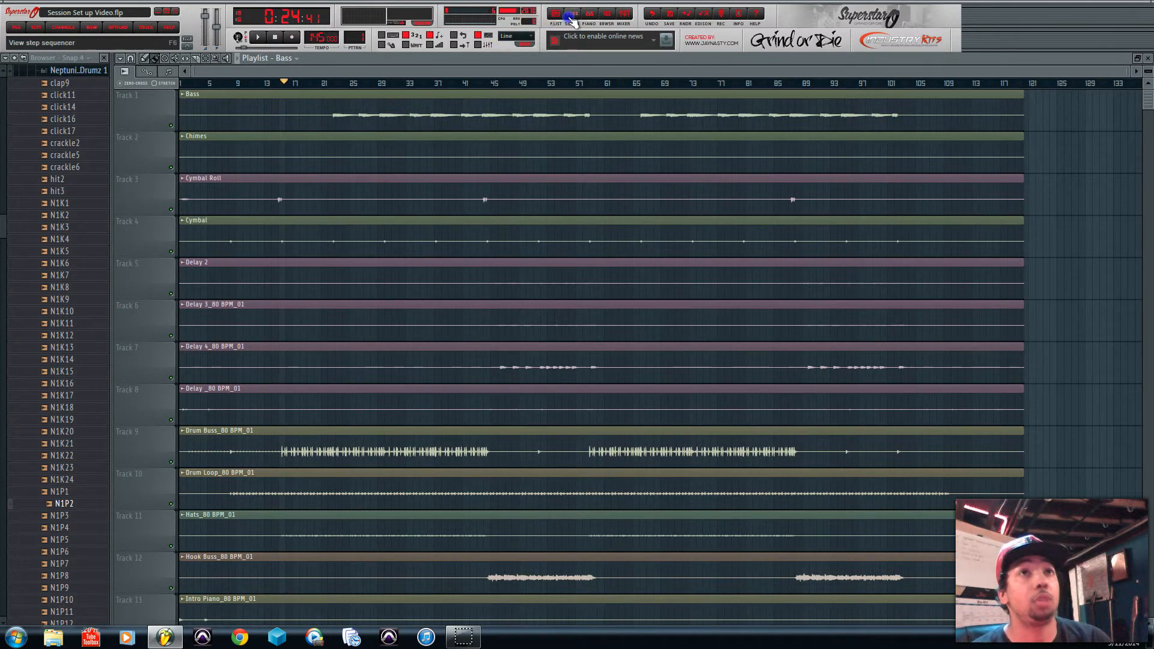
left_click(575, 14)
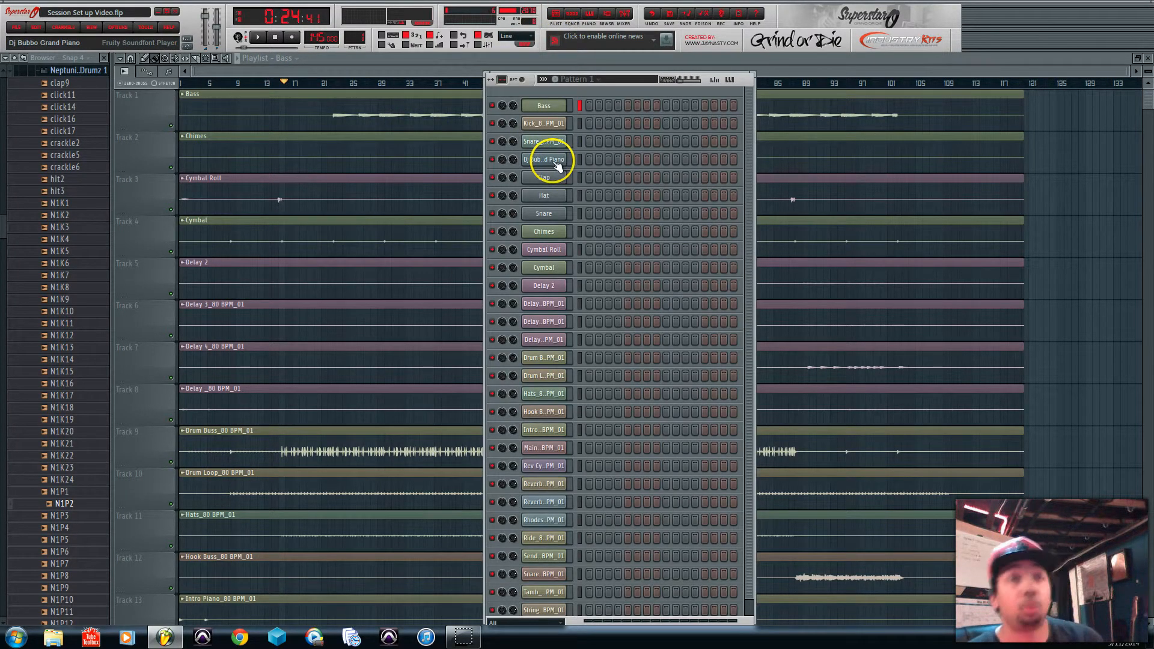
left_click(544, 122)
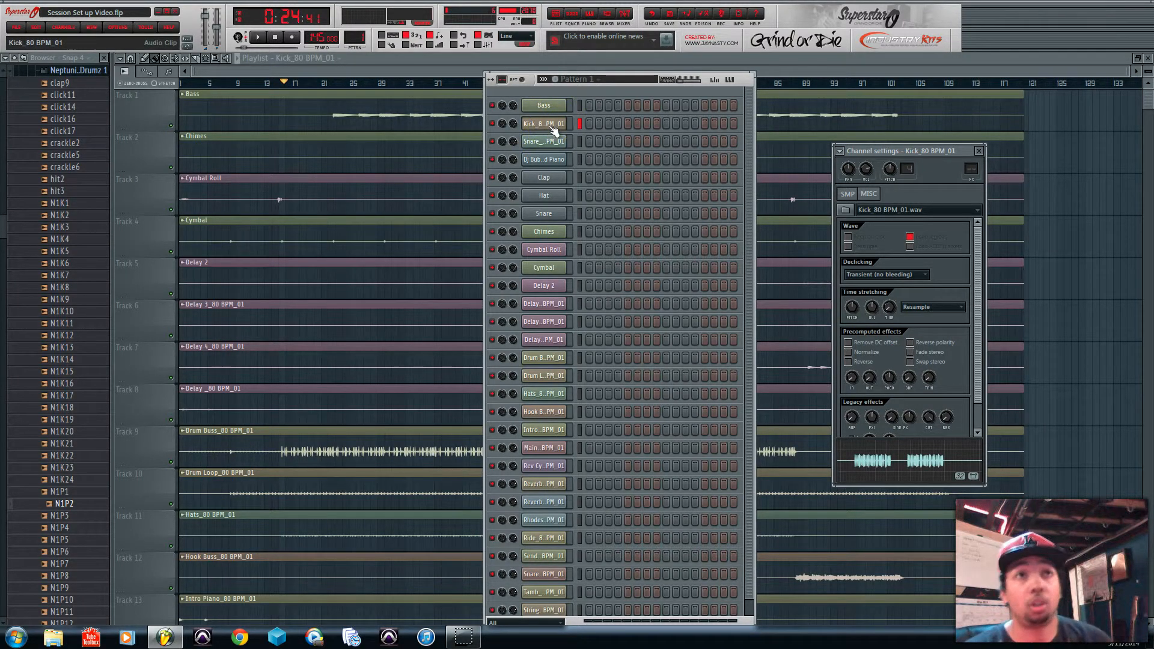
Step: Rename Kick_80 BPM_01 to Kick and Snare_80 BPM_01 to Snare 1
double_click(544, 123)
type("Kick")
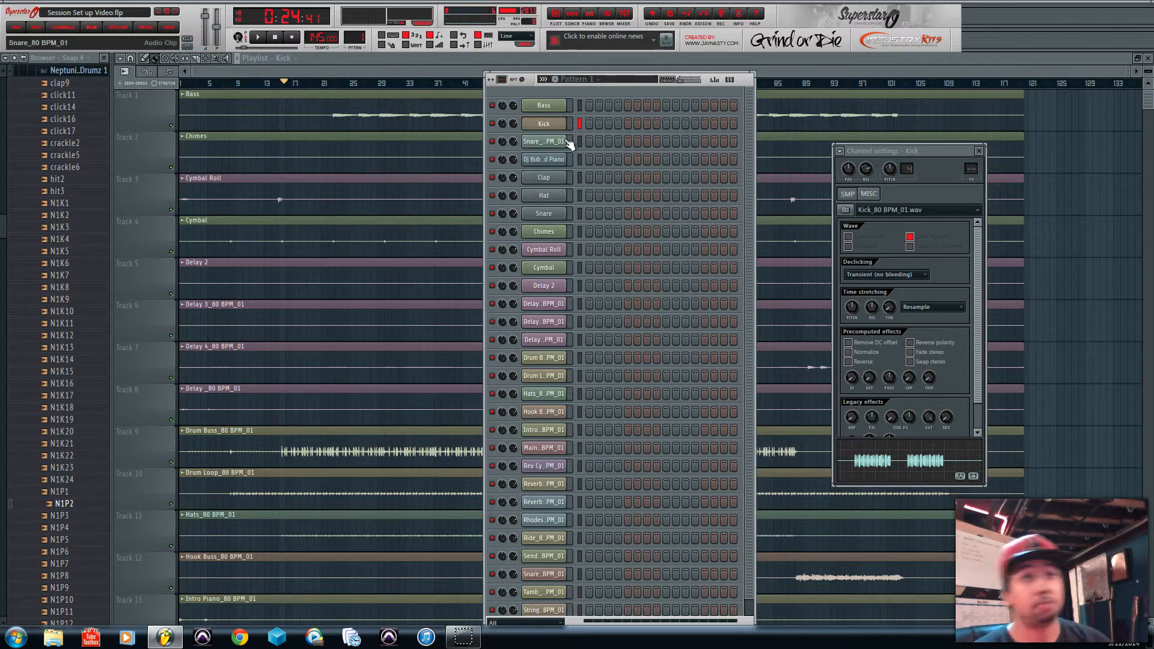
double_click(543, 141)
type("Snare 1")
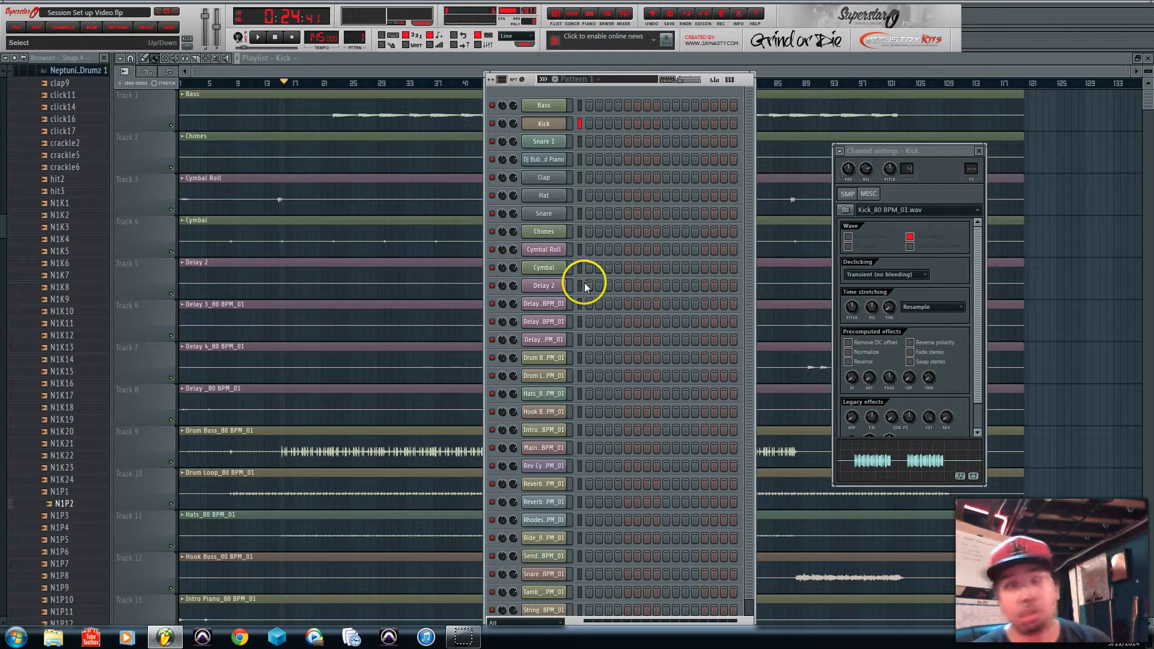
mouse_move(578, 309)
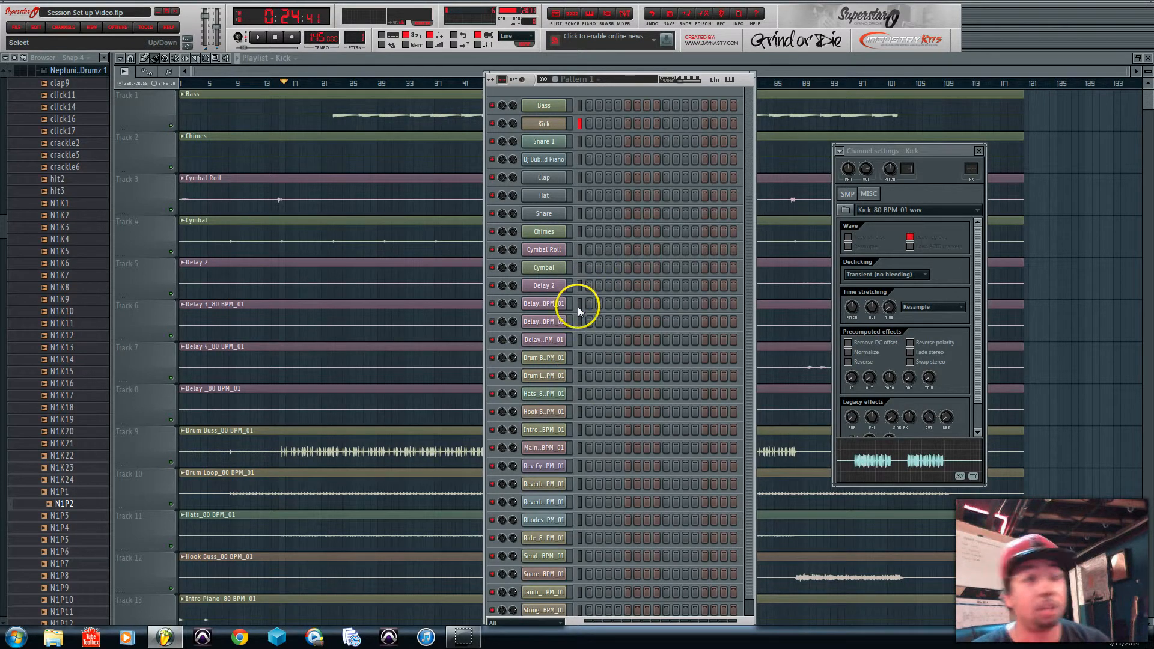
mouse_move(579, 326)
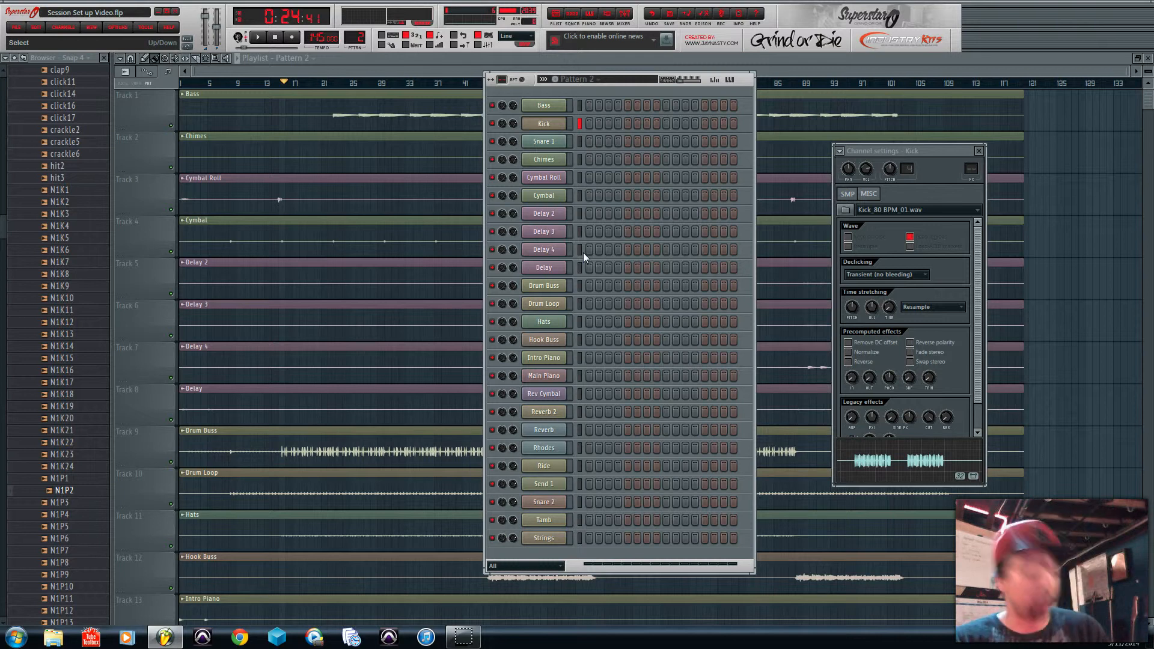
Step: Rename the remaining channels to short names like Delay 2, Drum Buss, Hats and Strings
left_click(579, 231)
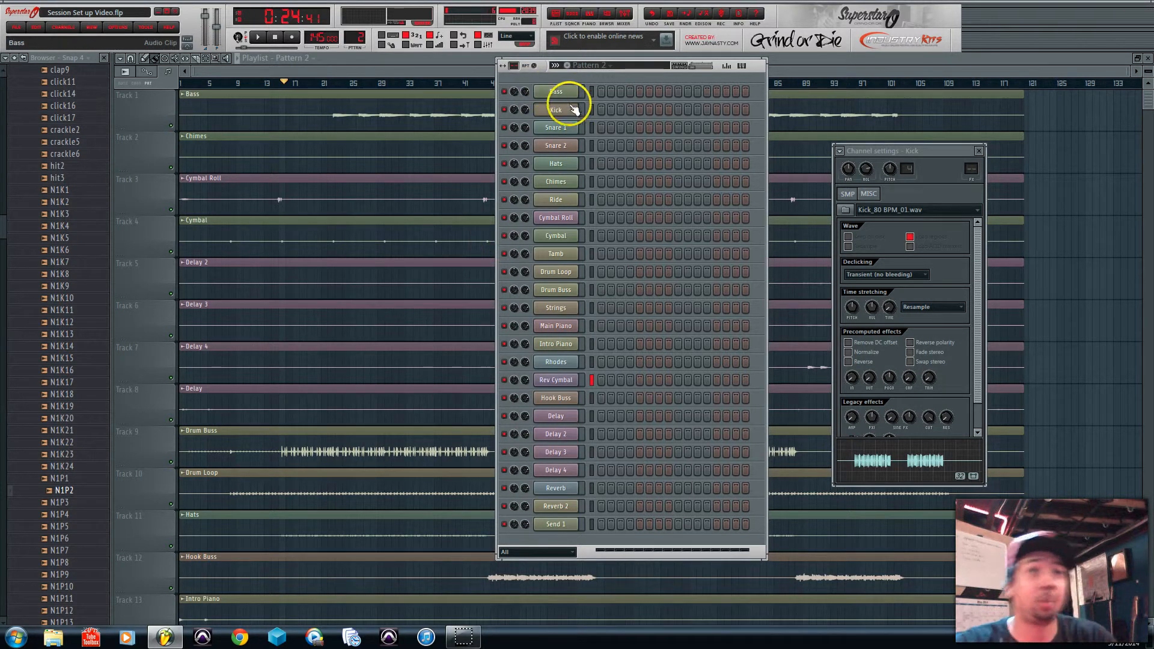
mouse_move(568, 305)
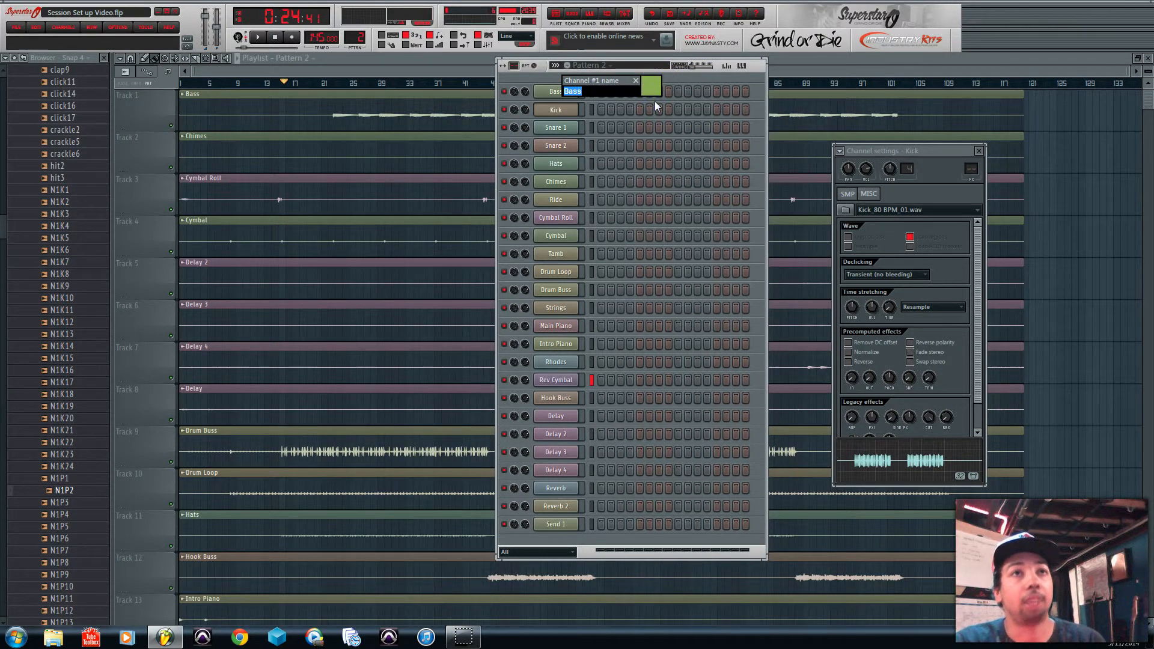
Step: Colour the Bass channel green and the Kick channel red
left_click(556, 91)
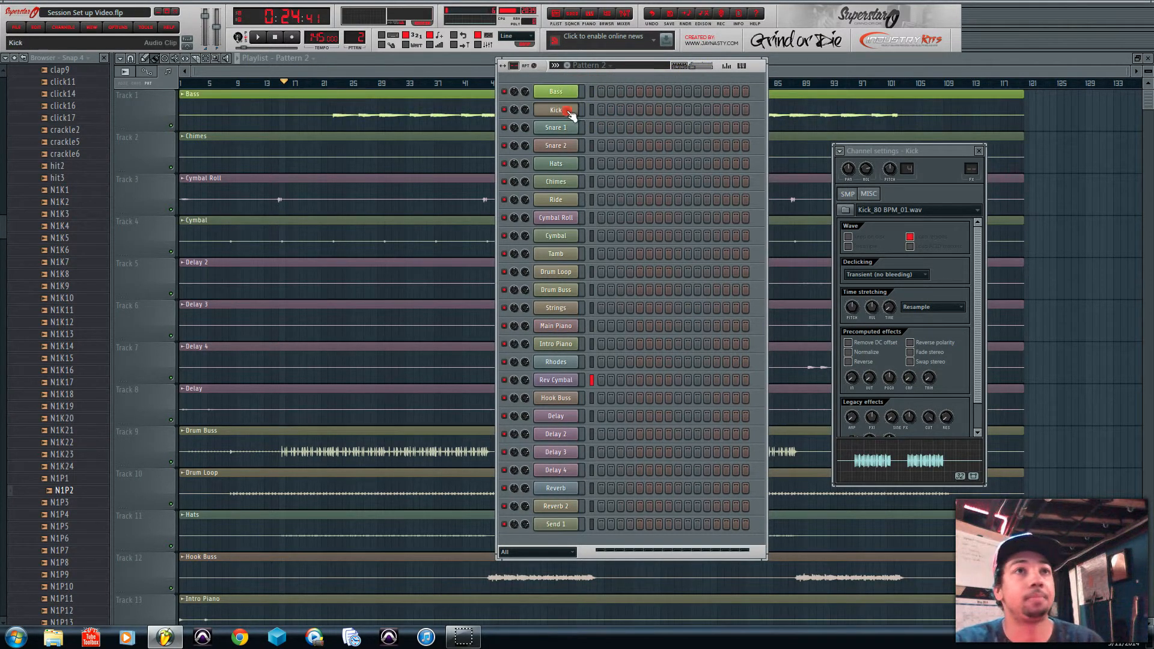
right_click(555, 109)
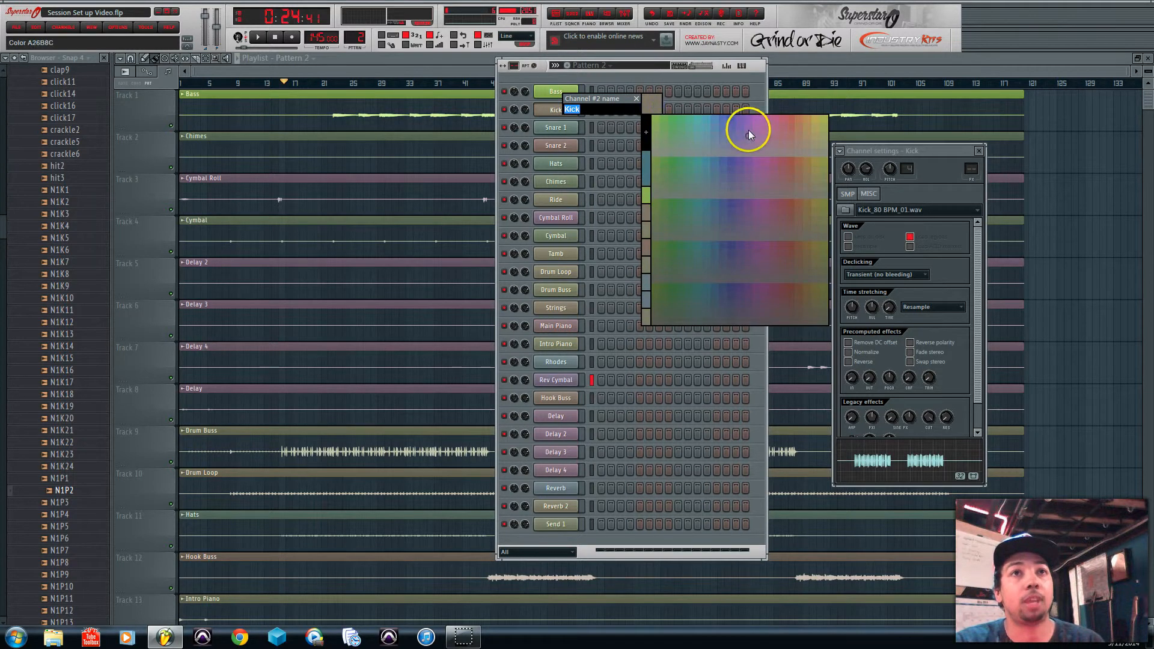
left_click(746, 132)
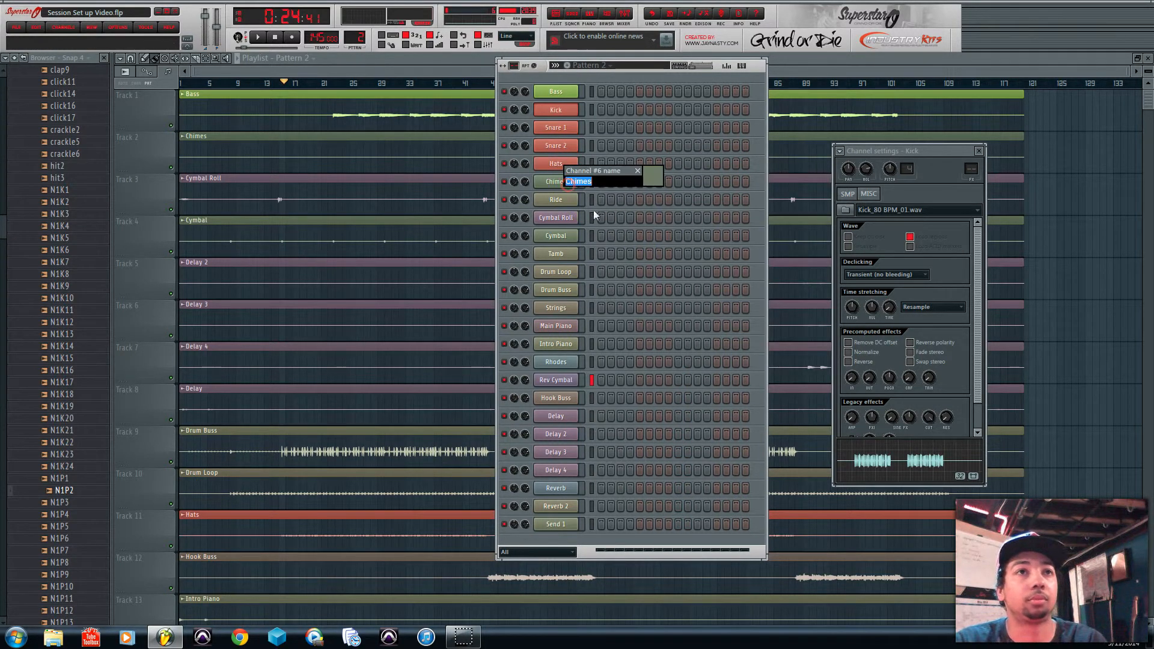
Step: Colour the Chimes, Cymbal Roll, Tamb and Drum Loop channels red
left_click(556, 200)
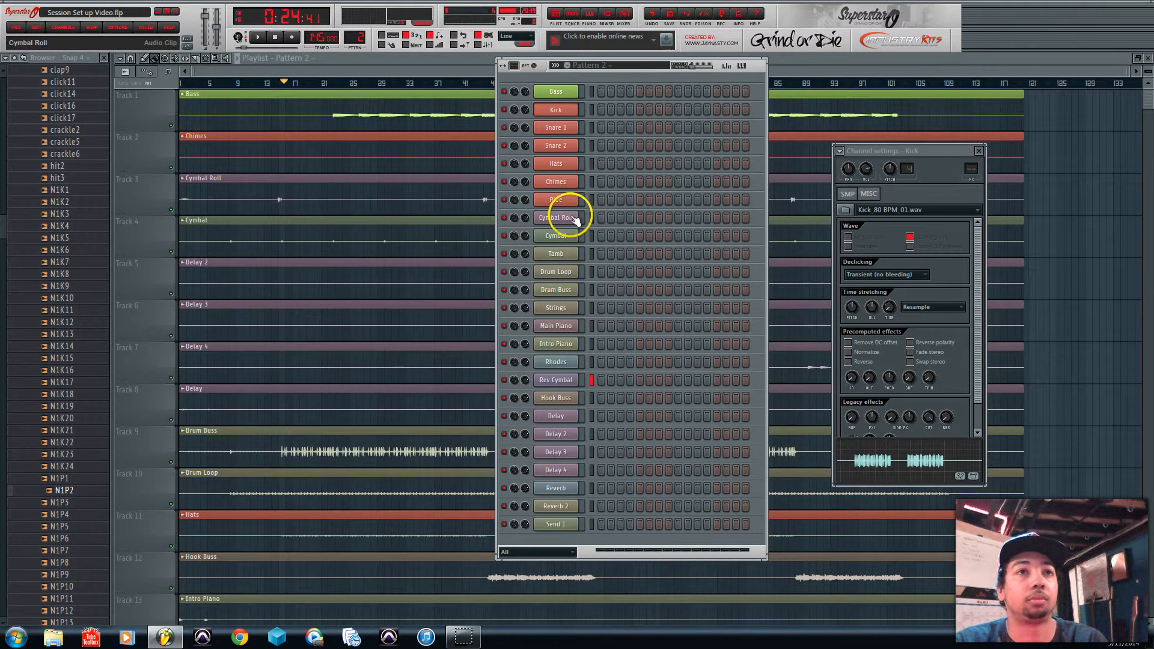
double_click(555, 217)
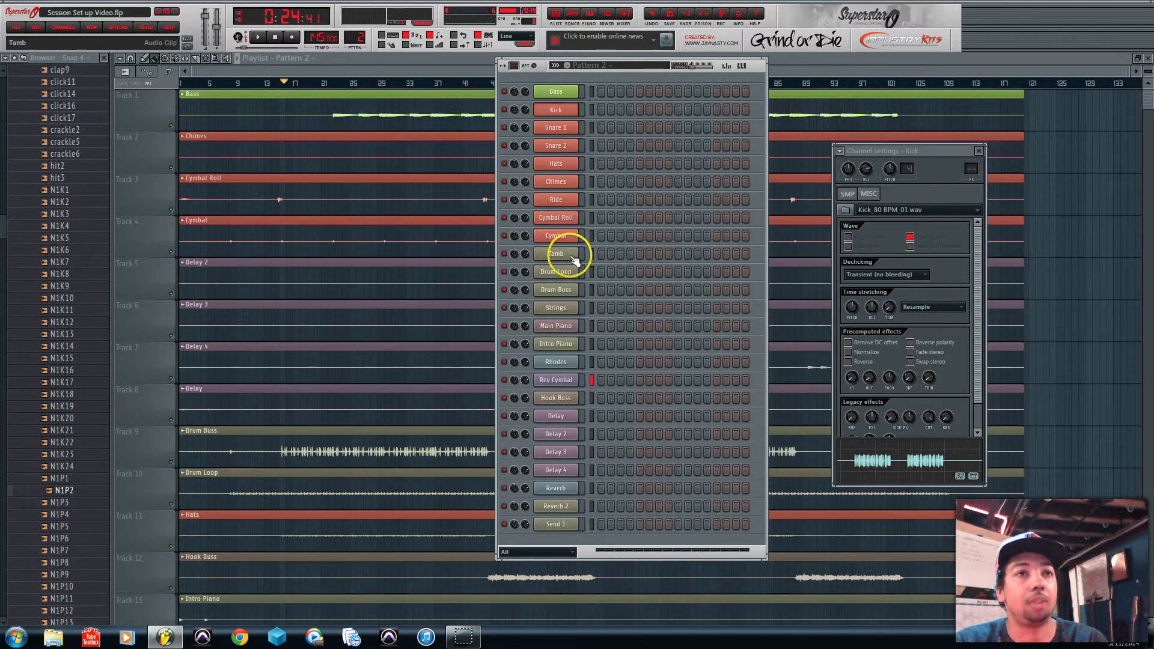
left_click(556, 253)
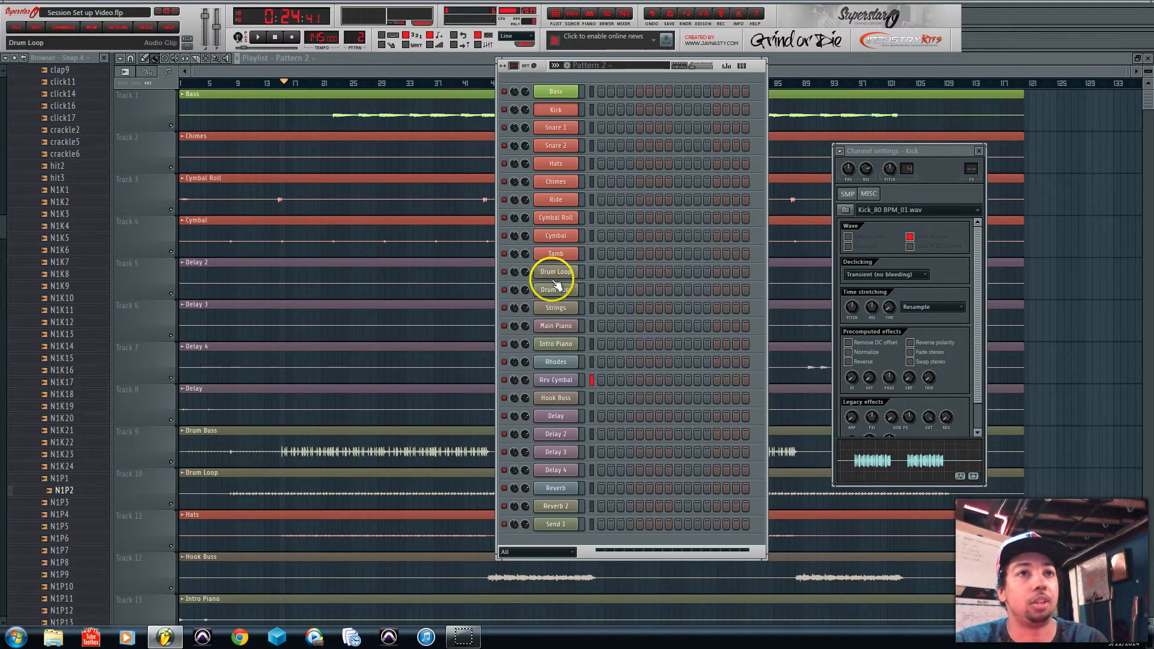
double_click(555, 270)
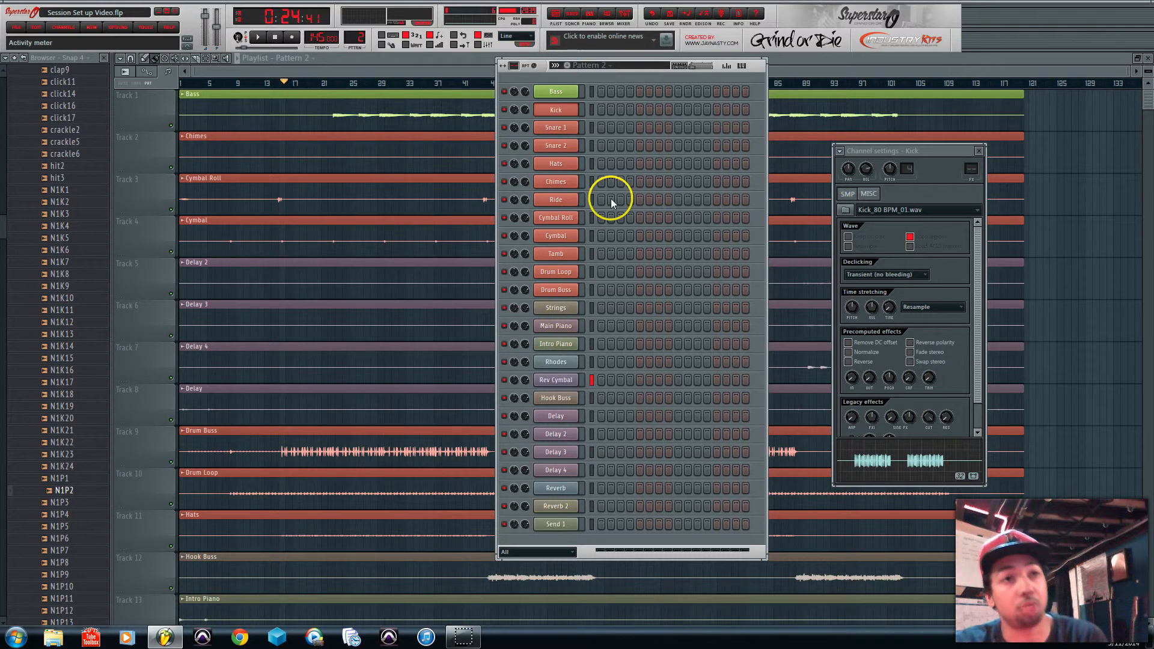
double_click(556, 307)
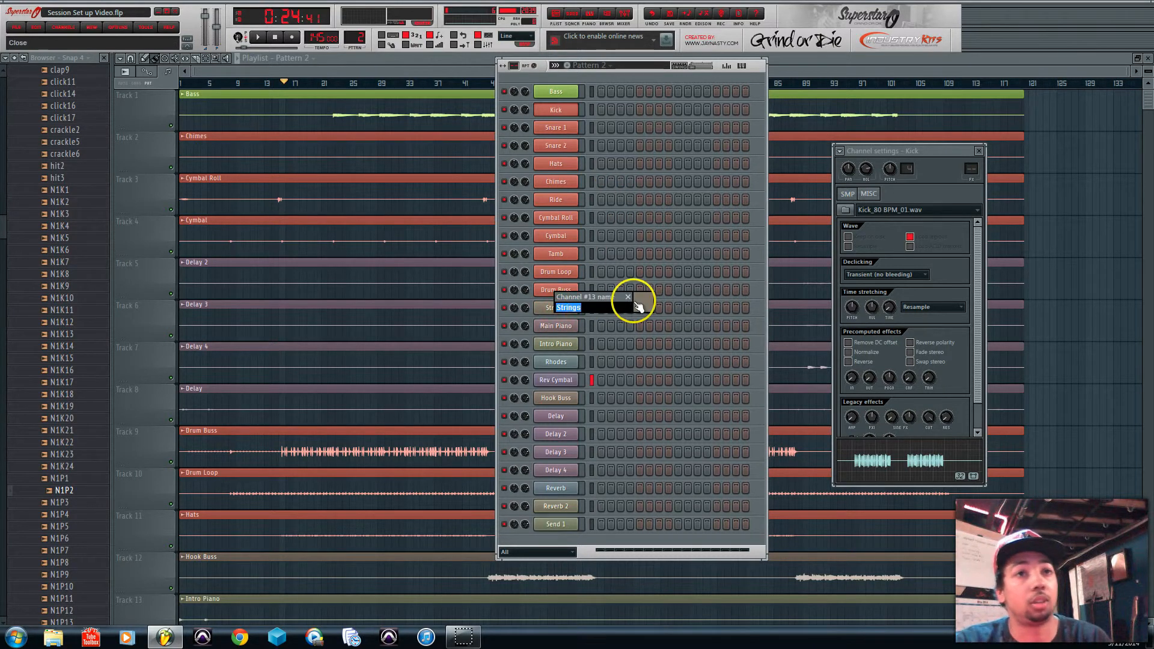
Step: Define a custom light blue and apply it to Strings and Rev Cymbal
left_click(642, 306)
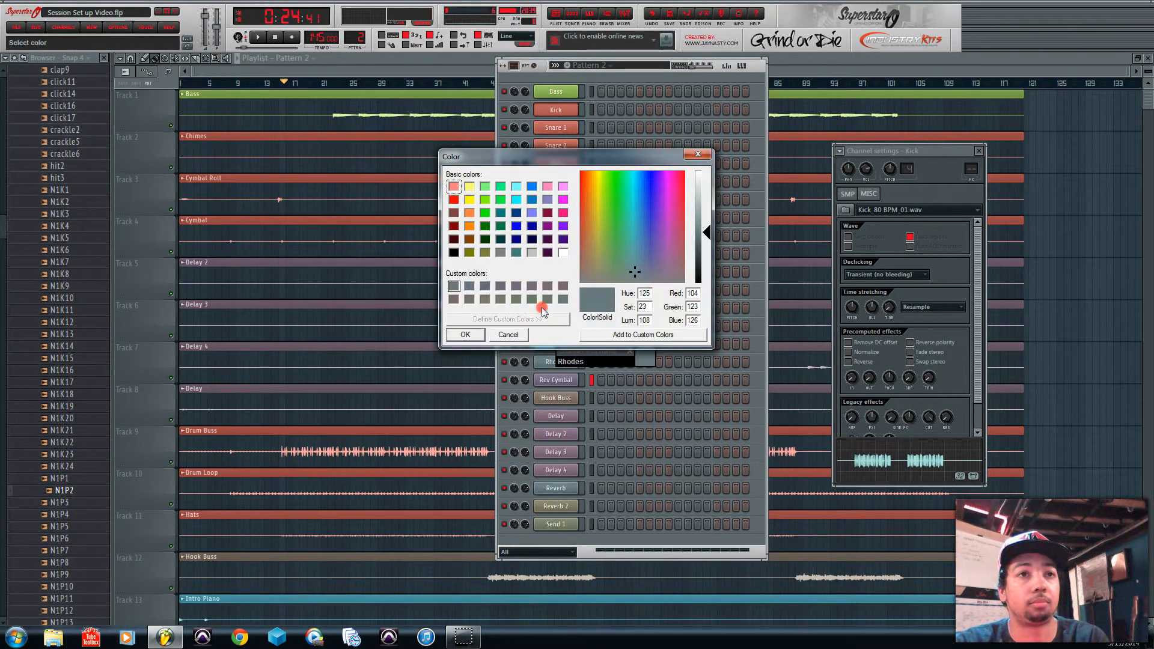
left_click(516, 199)
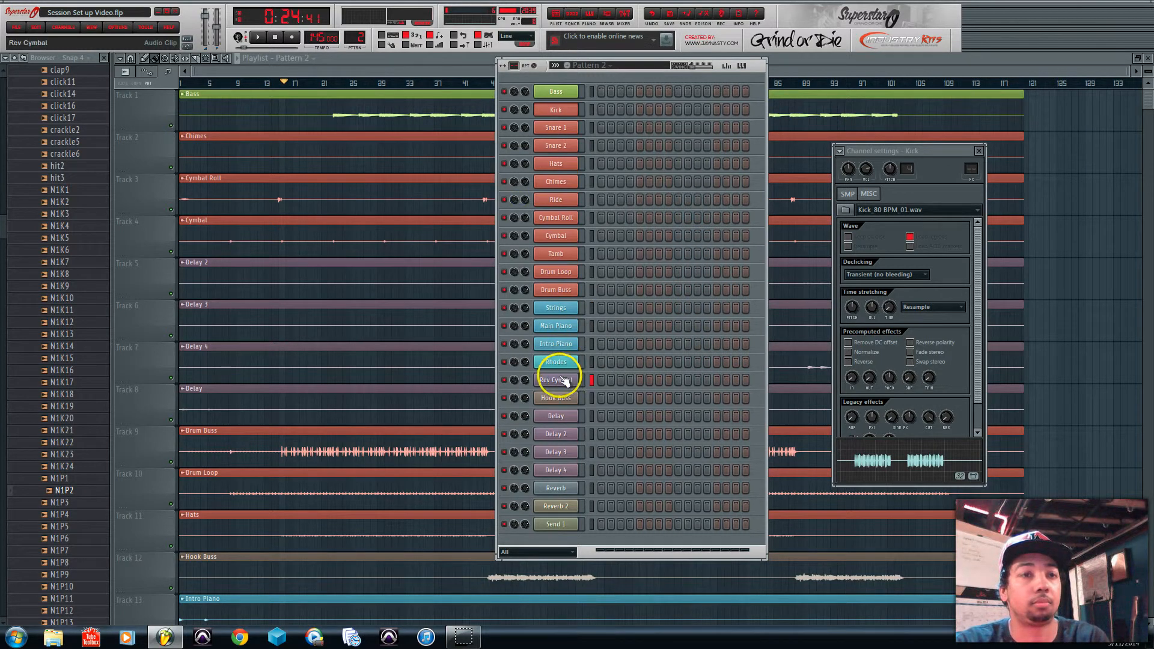
double_click(556, 380)
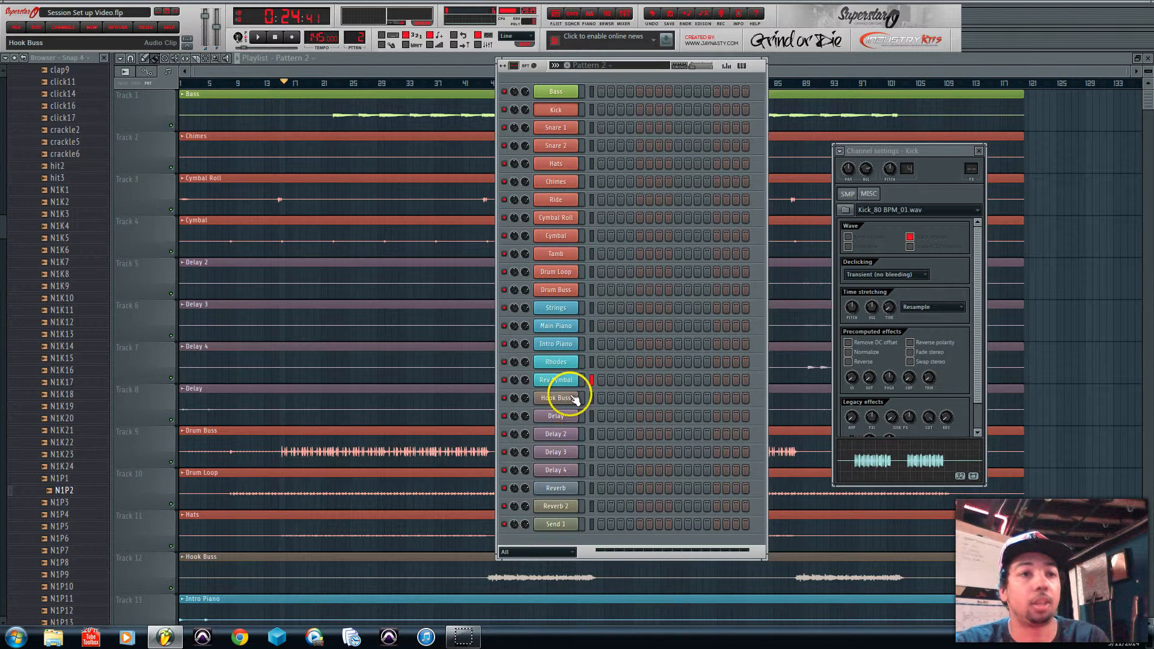
Step: Colour the Hook Buss channel yellow-green
double_click(555, 398)
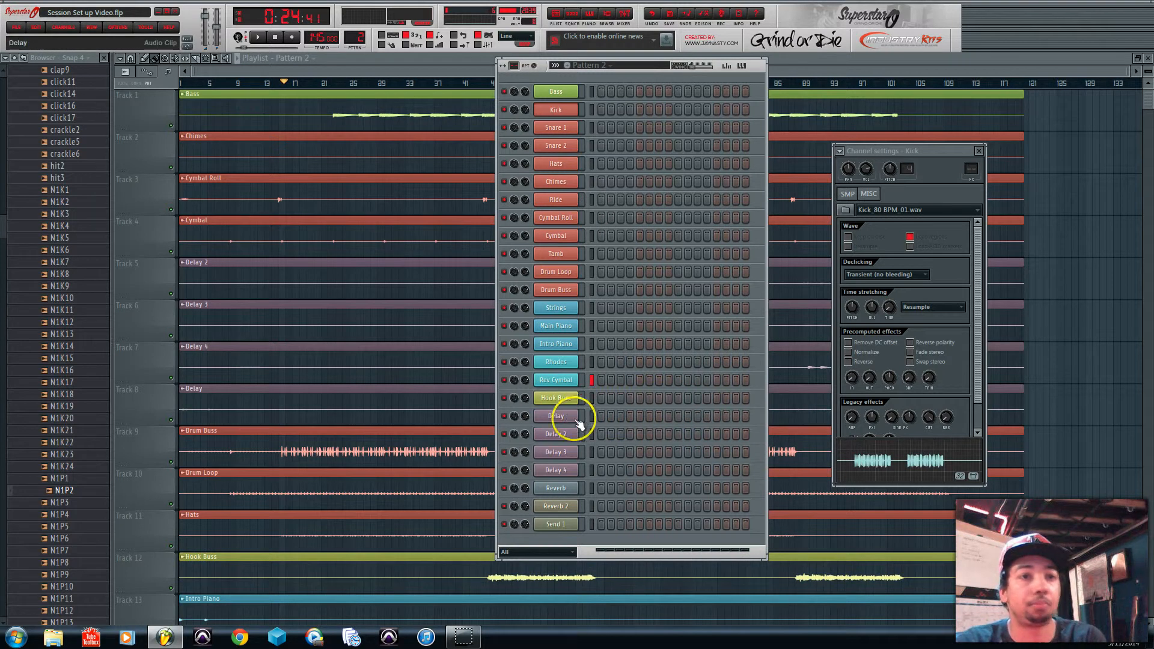
double_click(555, 415)
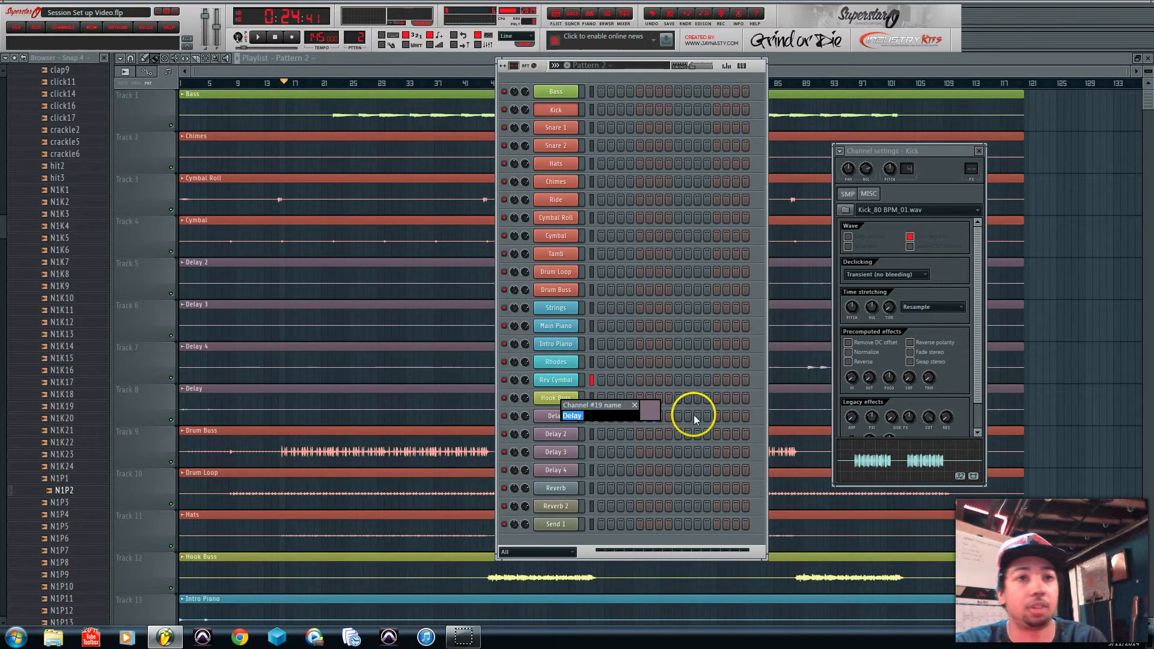
Step: Colour the Delay, Delay 3 and Reverb 2 channels dark blue
left_click(650, 410)
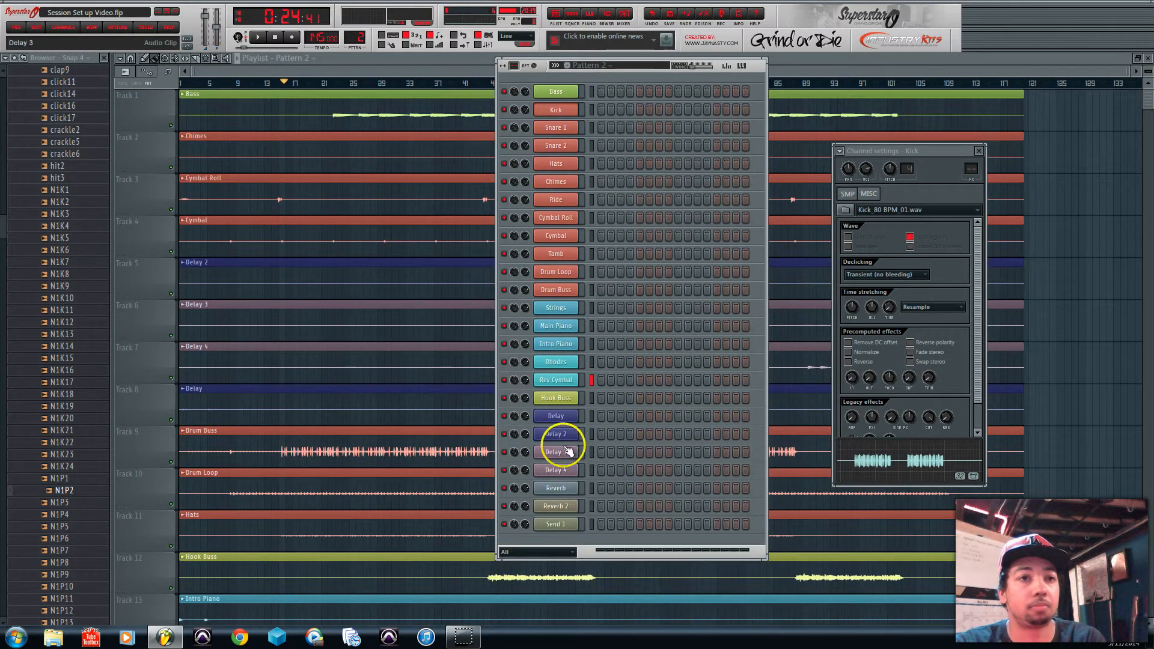
double_click(555, 434)
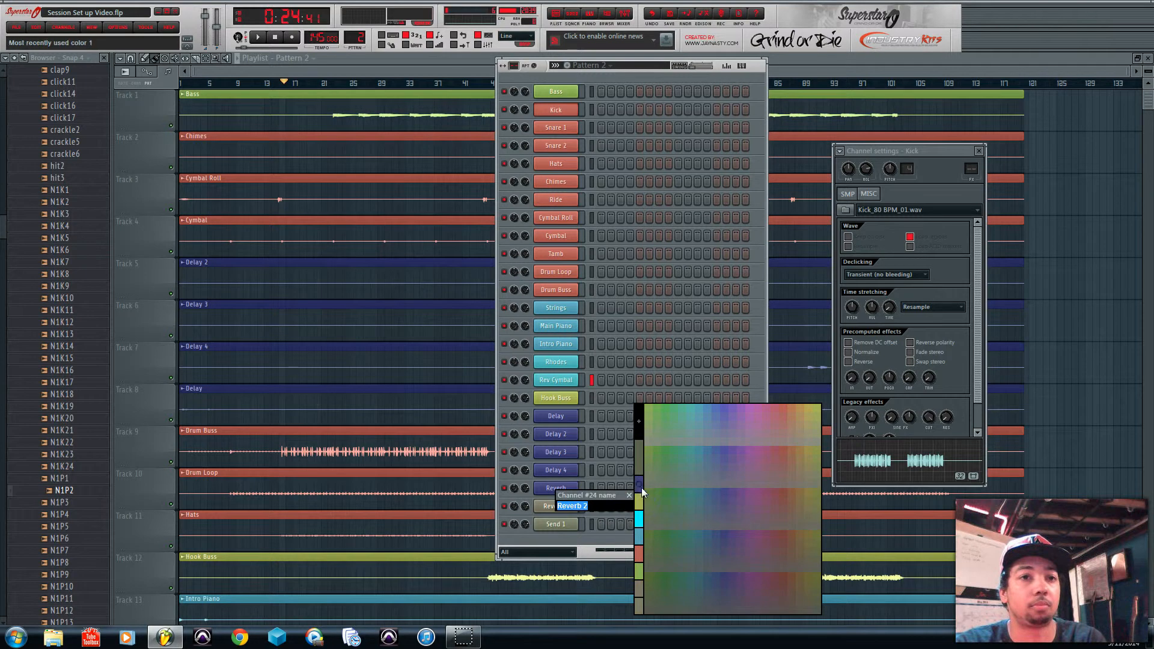
left_click(637, 517)
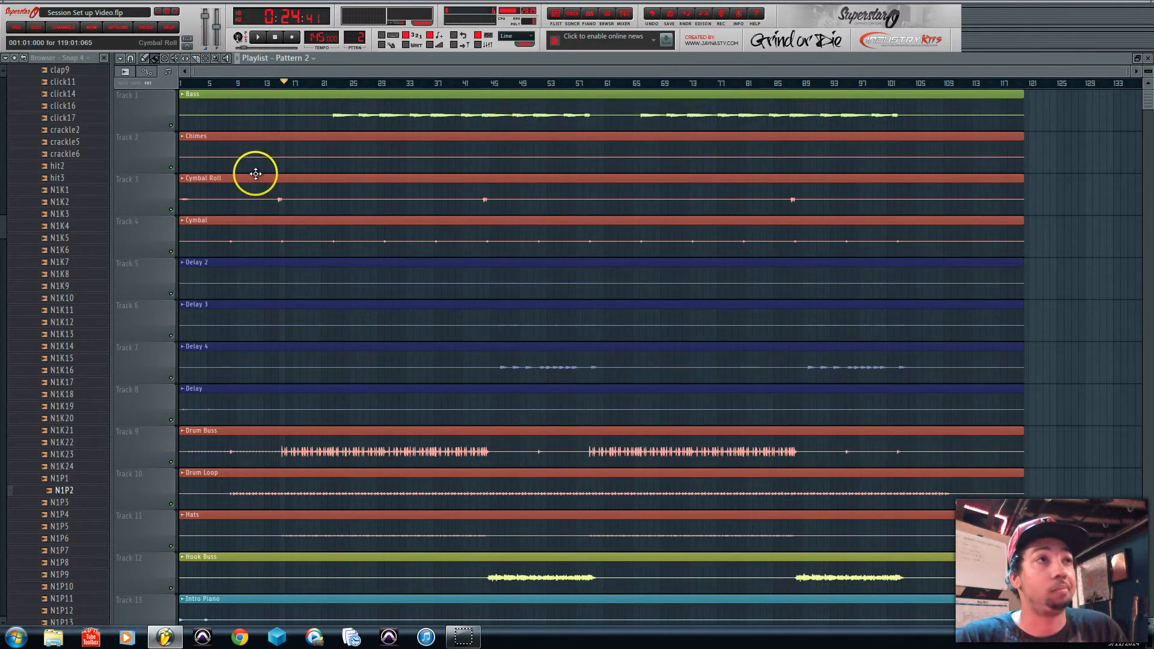
mouse_move(264, 304)
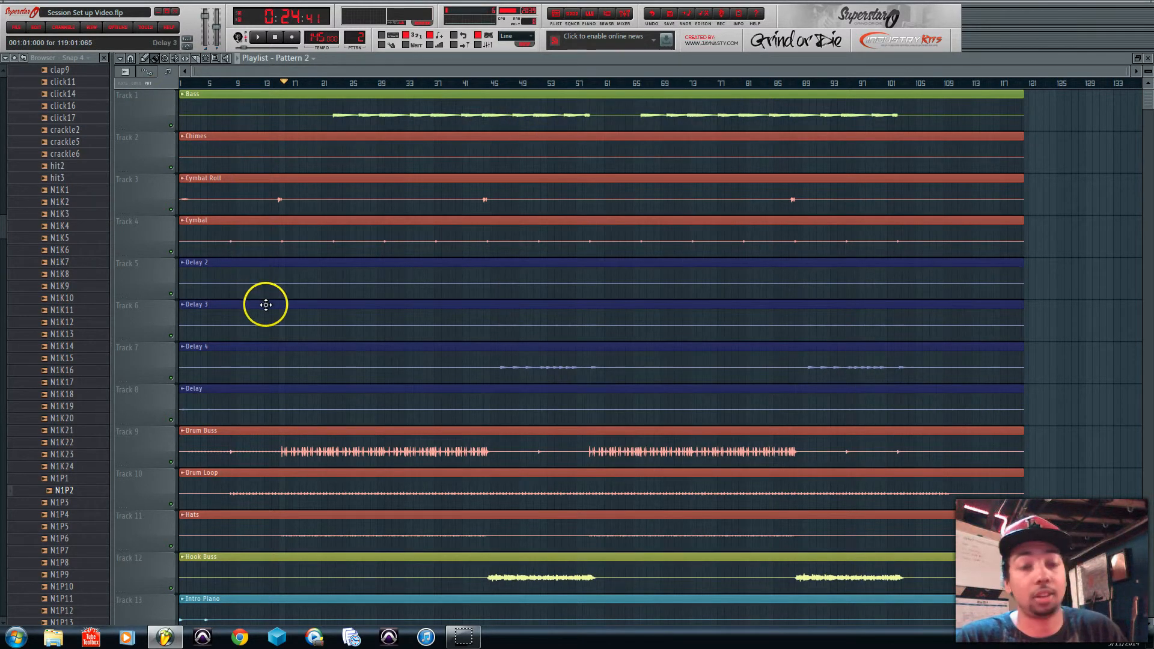
mouse_move(214, 412)
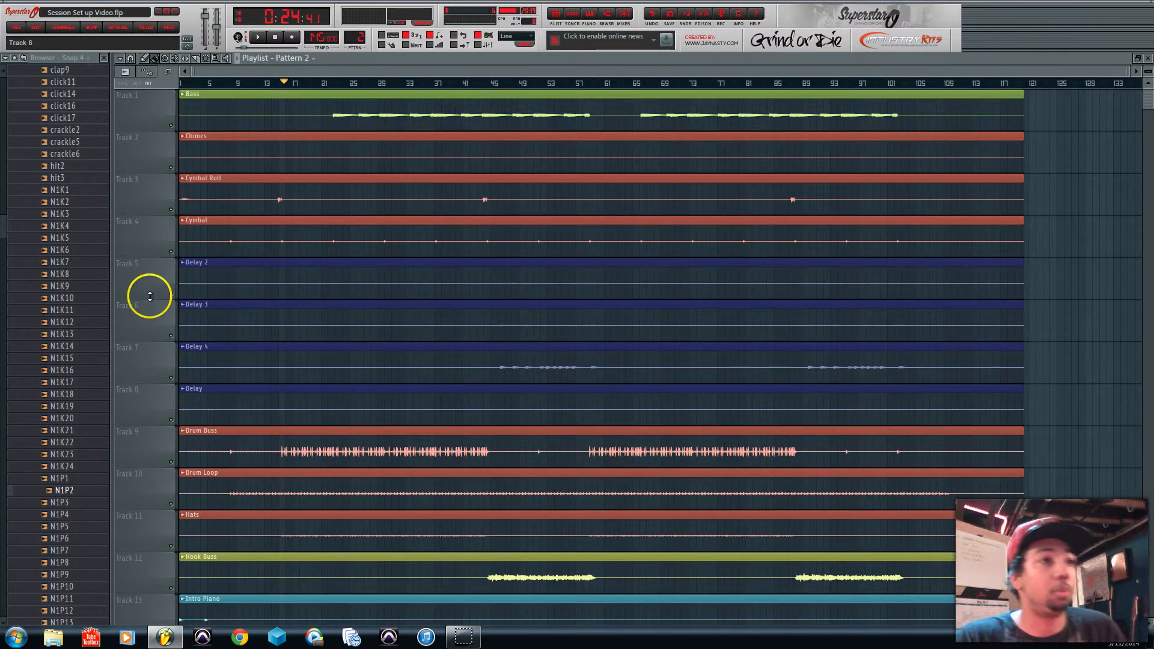
mouse_move(152, 339)
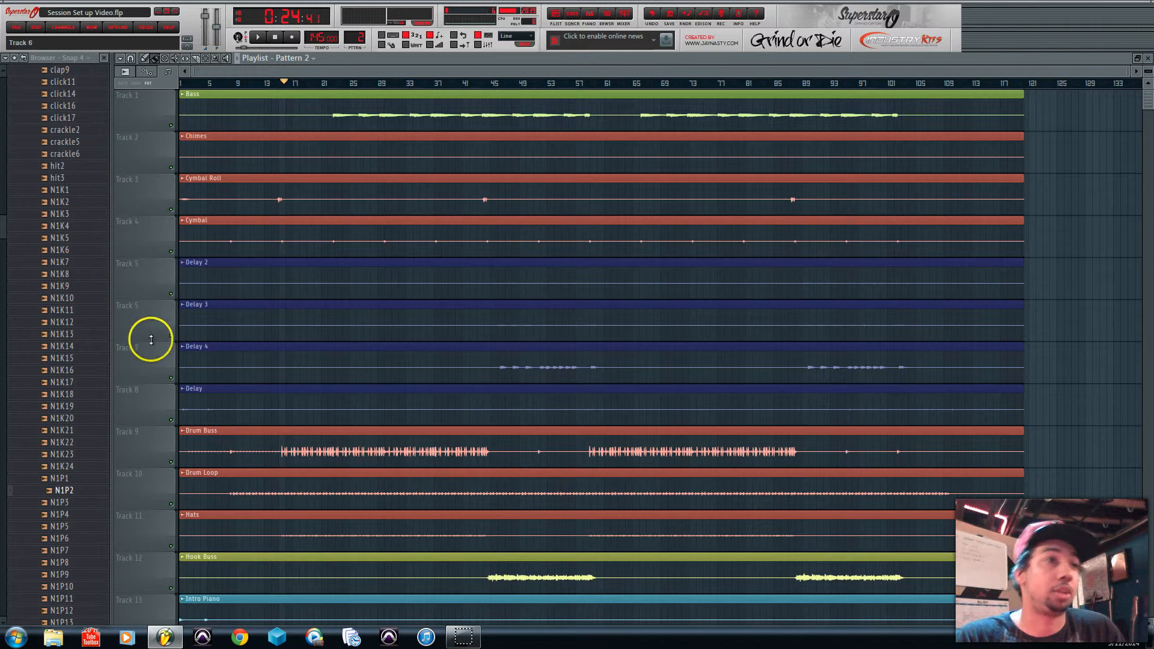
Step: Move the Hook Buss playlist track up one place towards Drum Buss
scroll("down", 3)
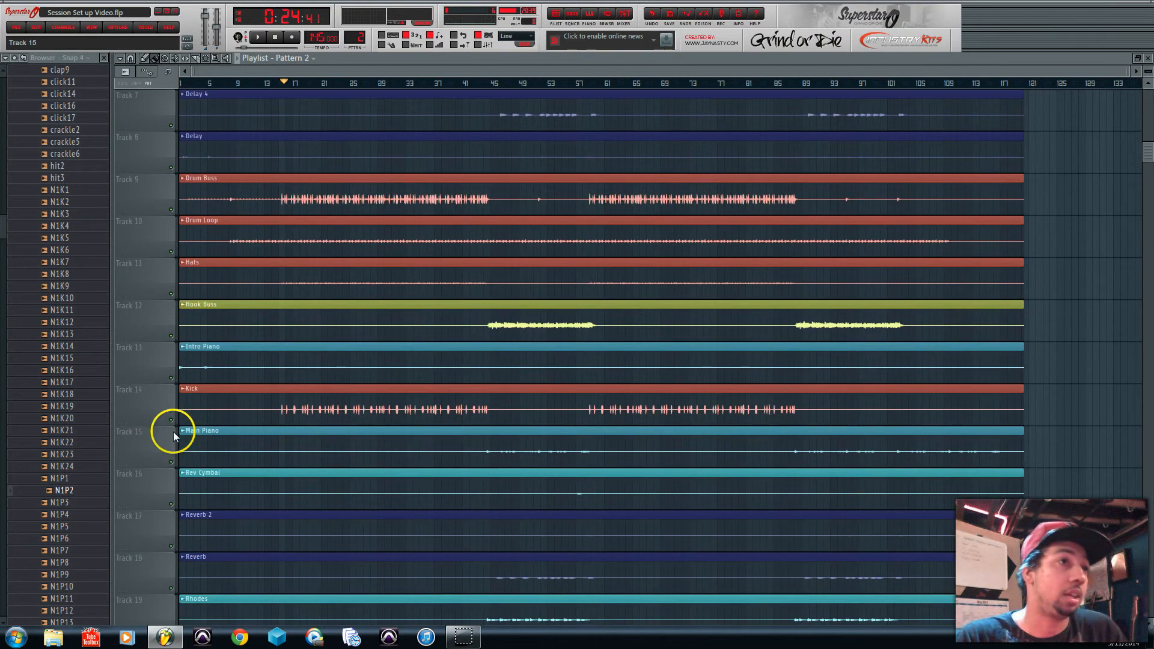
scroll("down", 3)
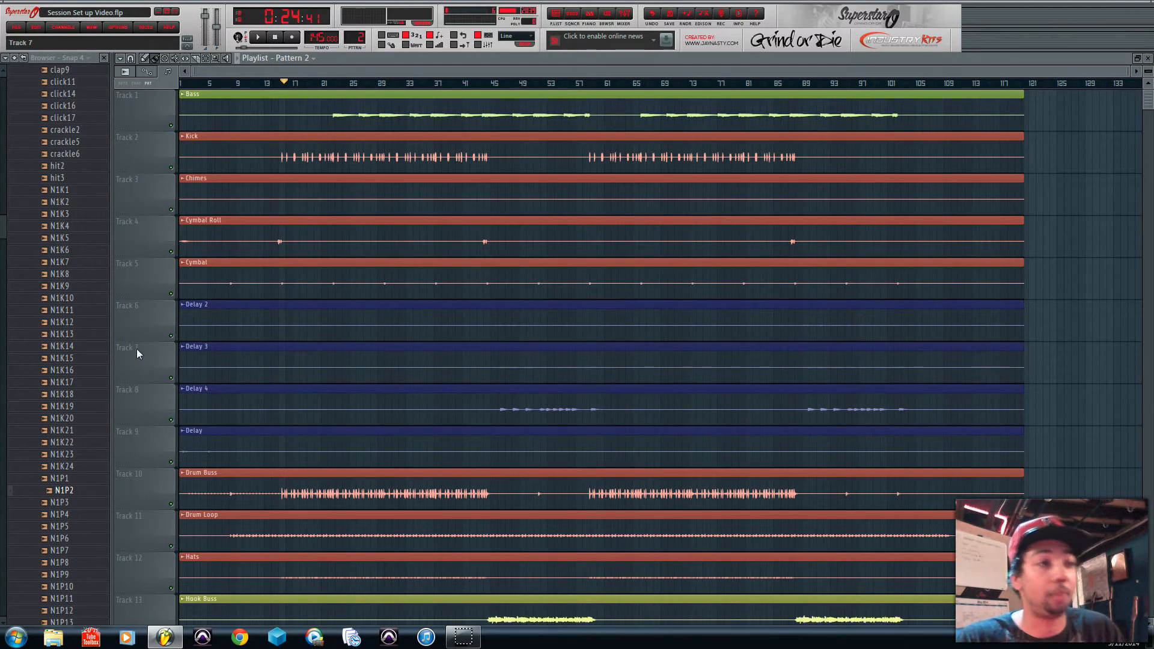
scroll("down", 3)
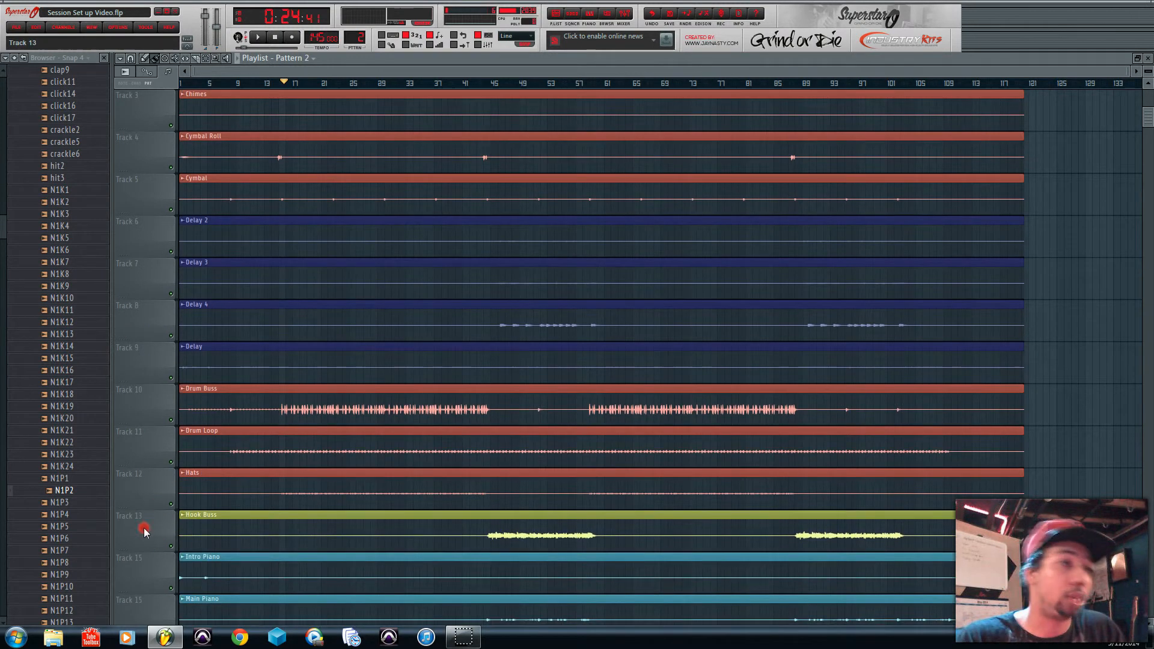
right_click(144, 530)
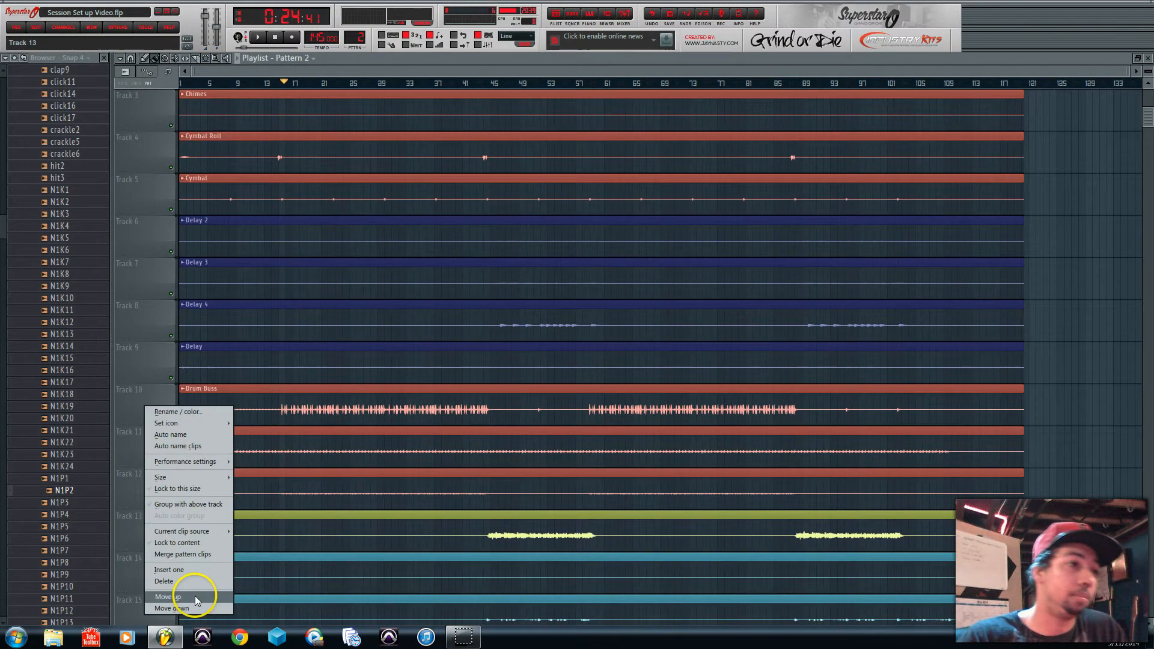
left_click(167, 596)
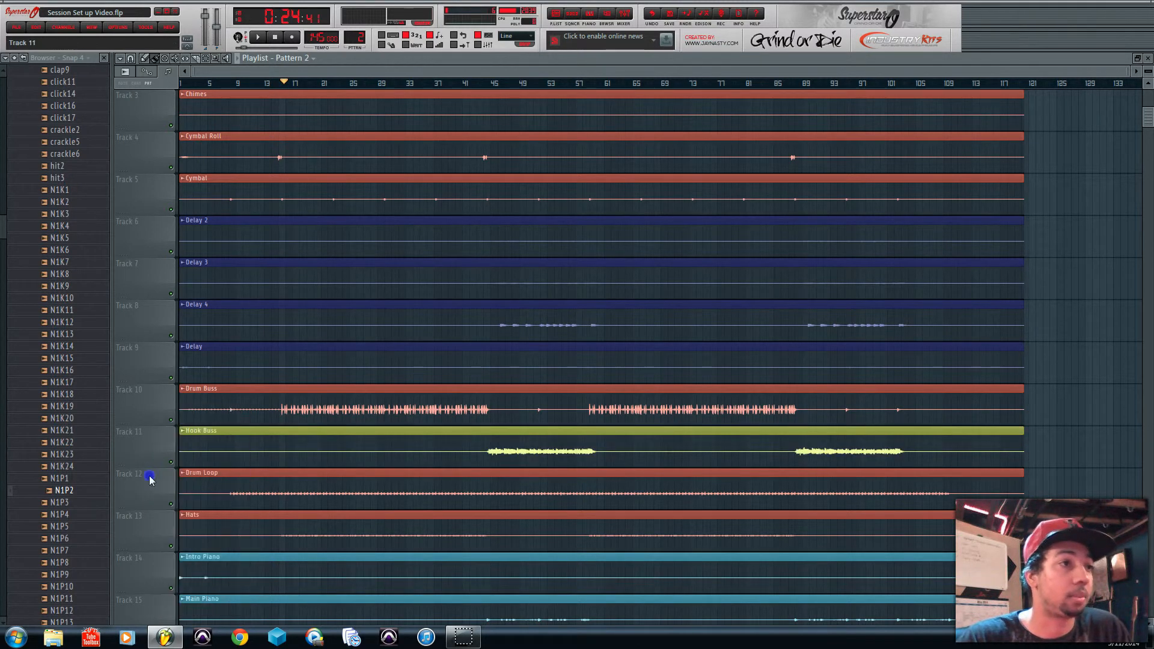
mouse_move(151, 453)
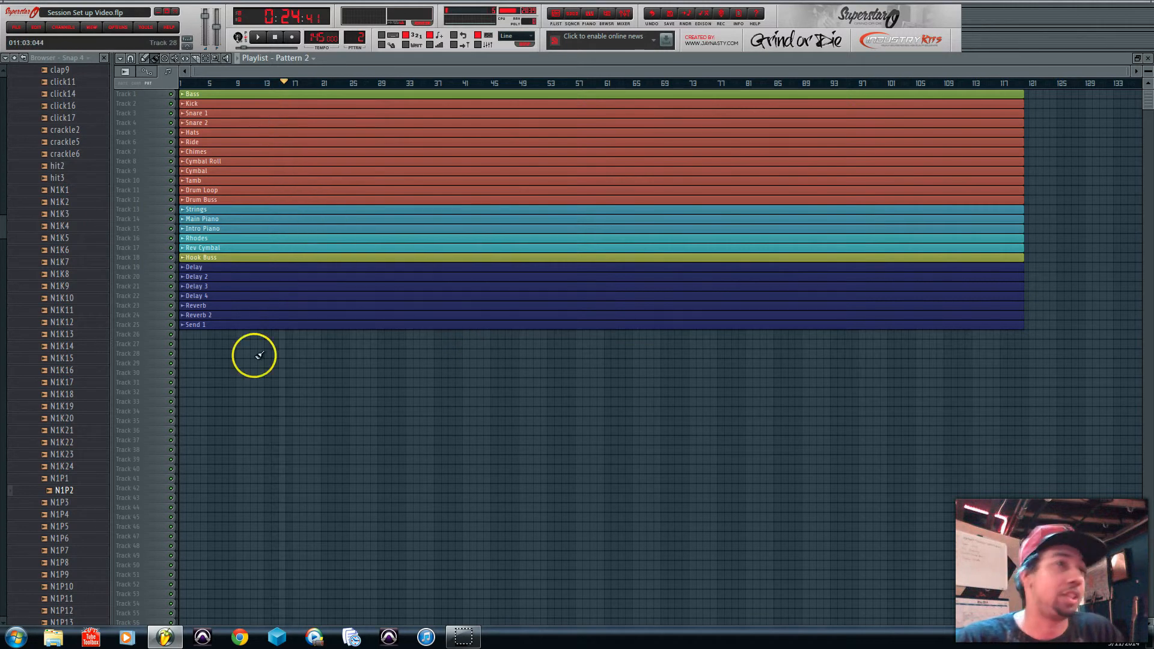
Step: Close the channel window so all reordered playlist tracks show on screen
left_click(571, 13)
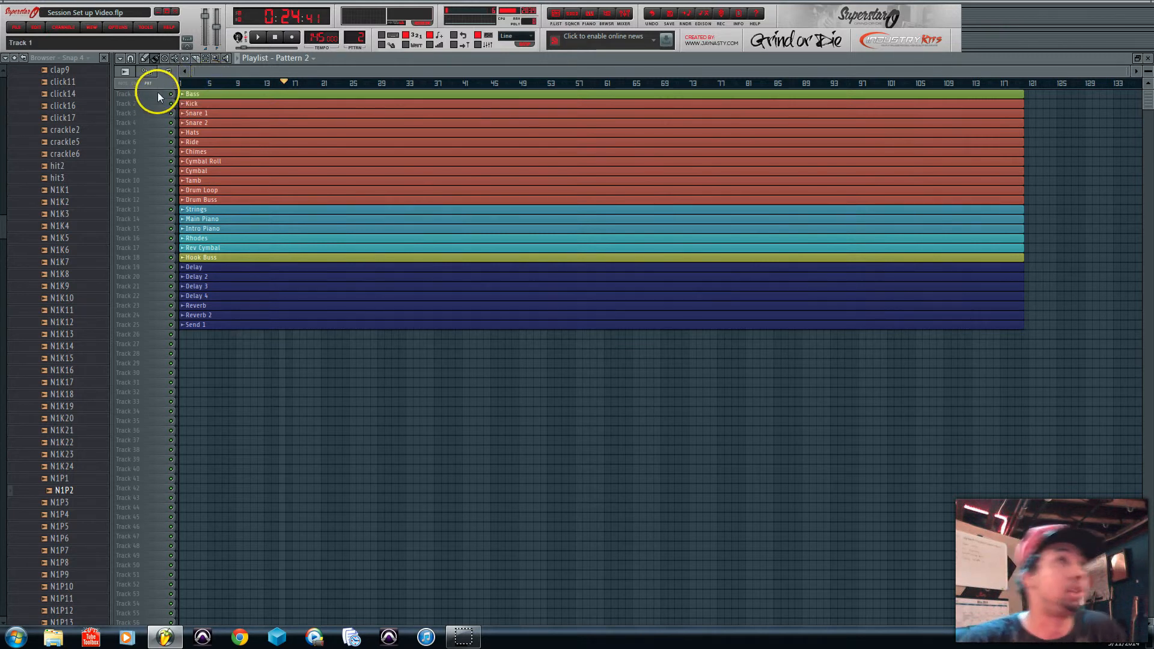
Step: Auto-name the Bass and drum playlist tracks after their clips
right_click(147, 94)
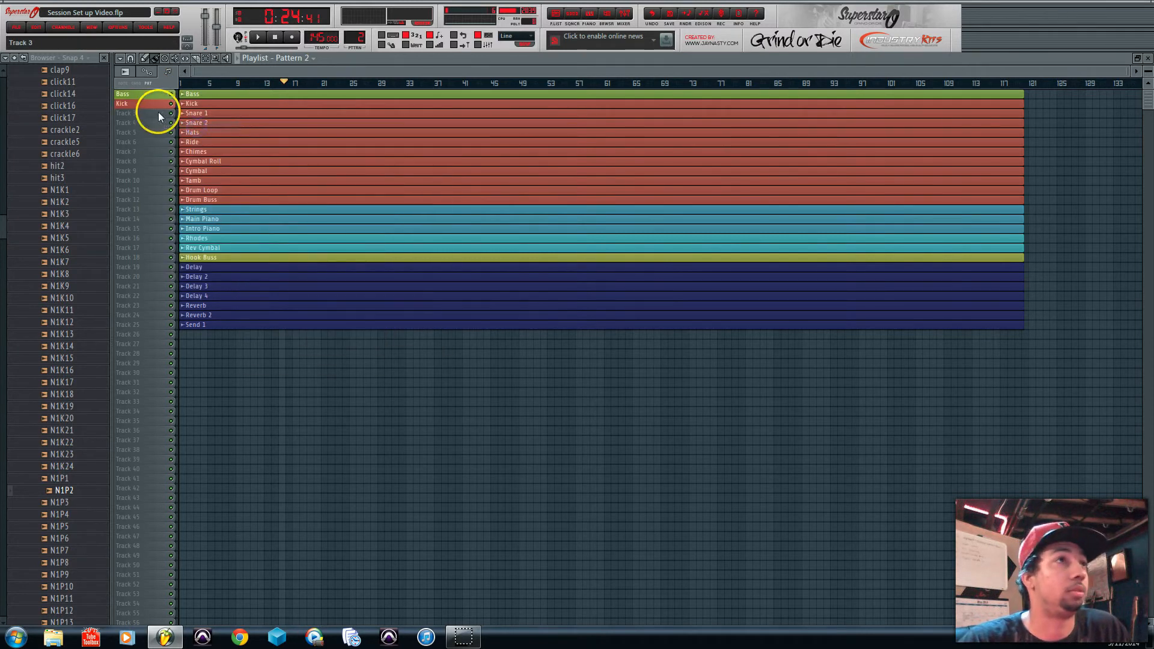
right_click(132, 113)
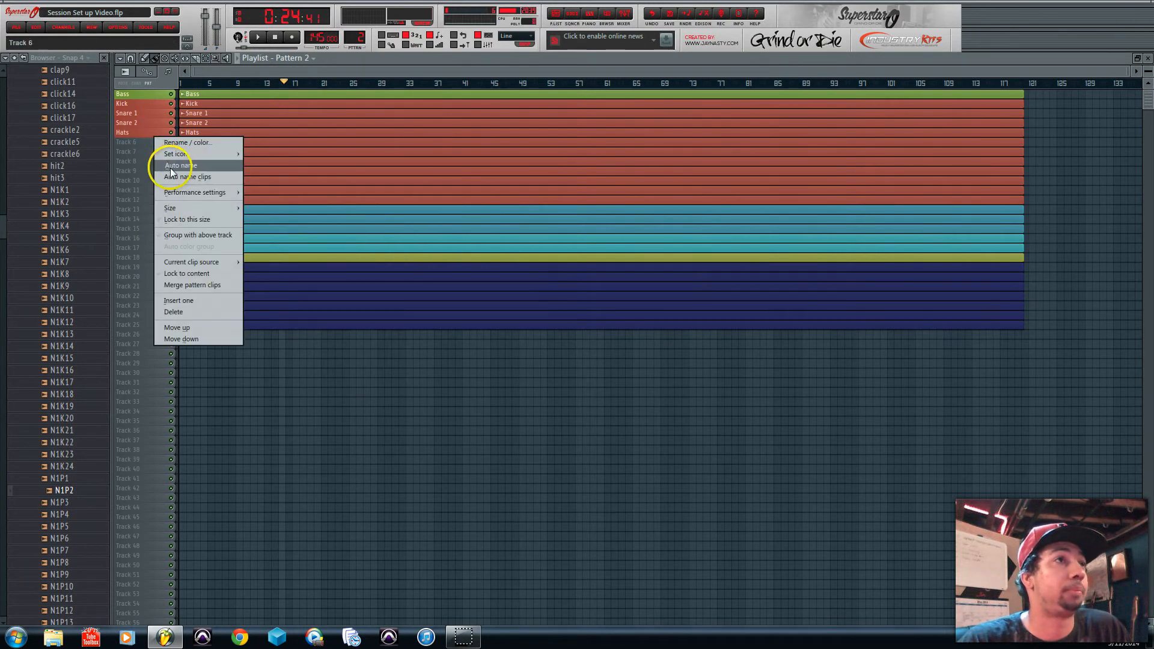
left_click(179, 166)
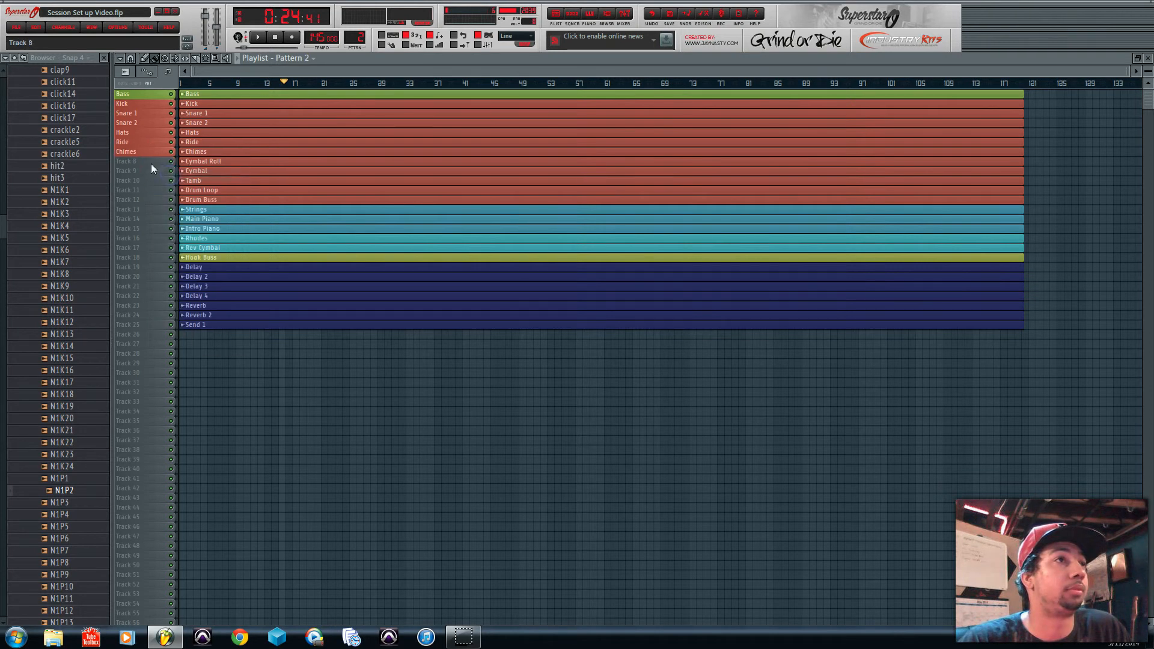
right_click(132, 161)
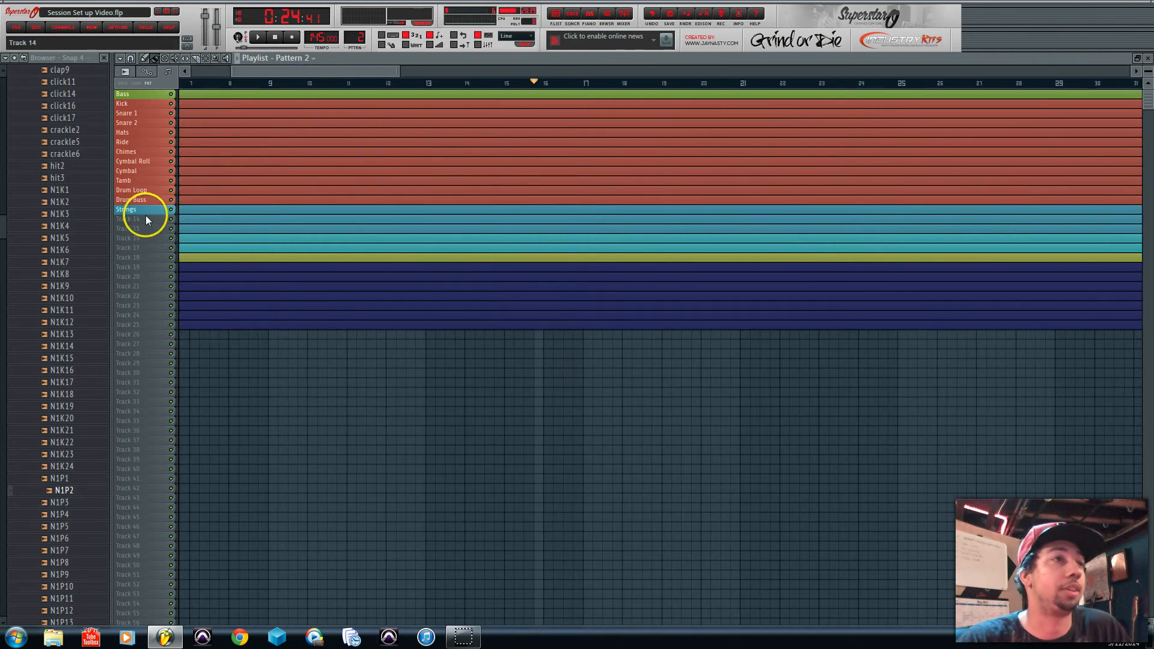
Step: Auto-name the keys, Hook Buss and delay tracks down to Send 1
right_click(145, 214)
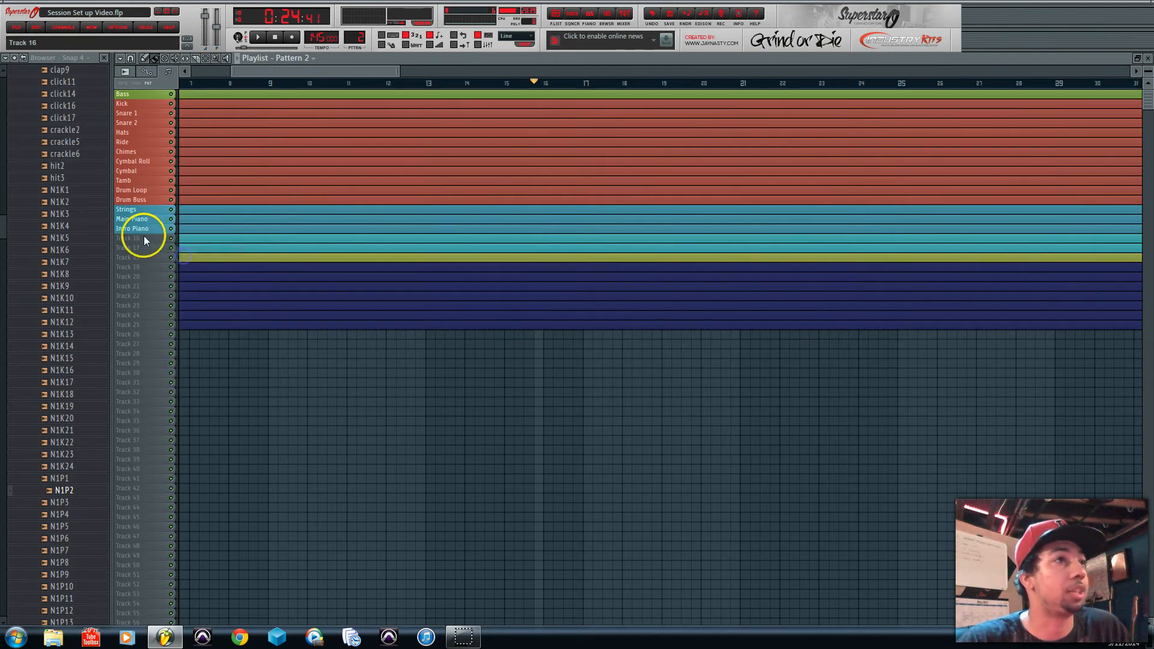
right_click(132, 238)
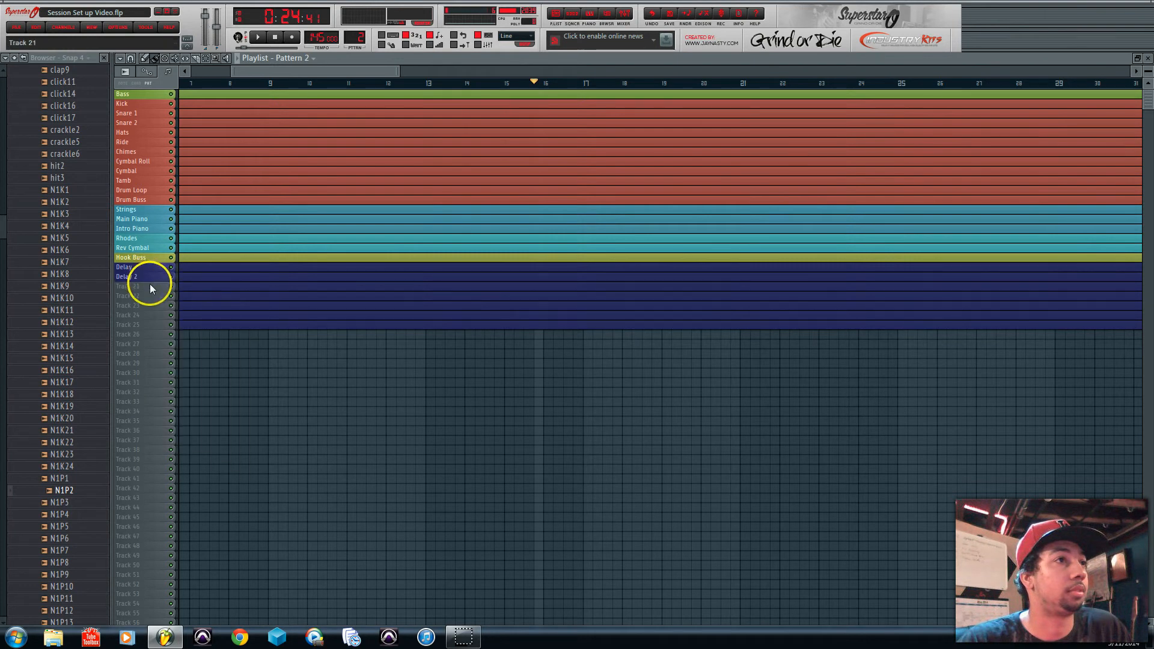
right_click(136, 296)
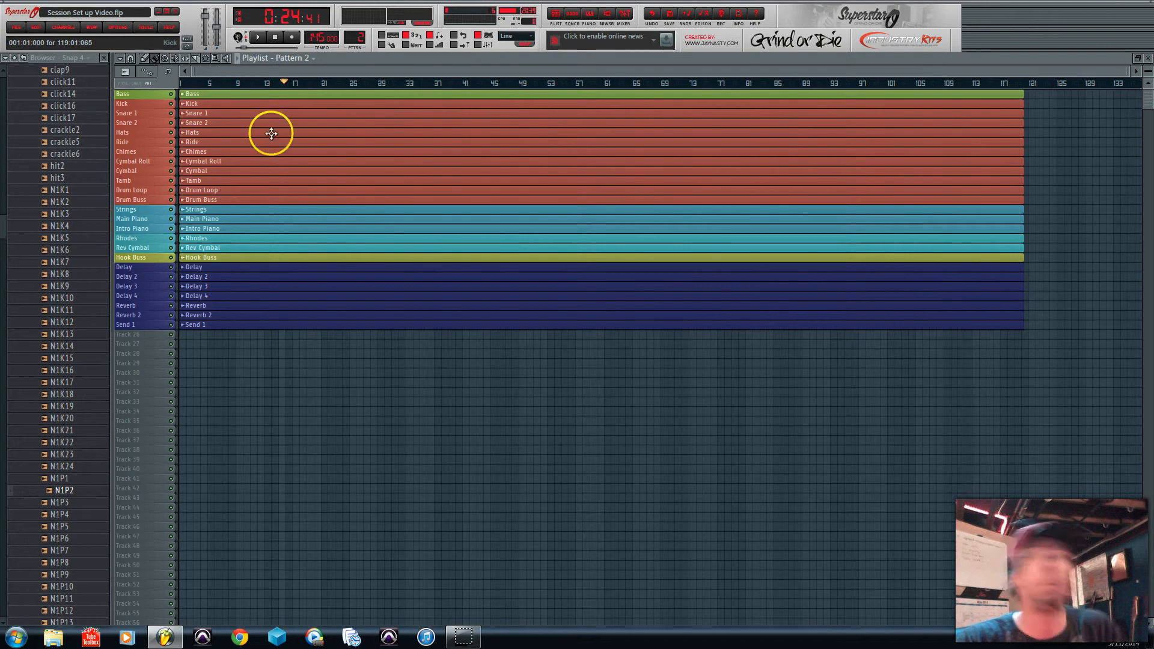
Step: Make the playlist tracks taller, switch to Song mode and set the position near bar 17
left_click(305, 83)
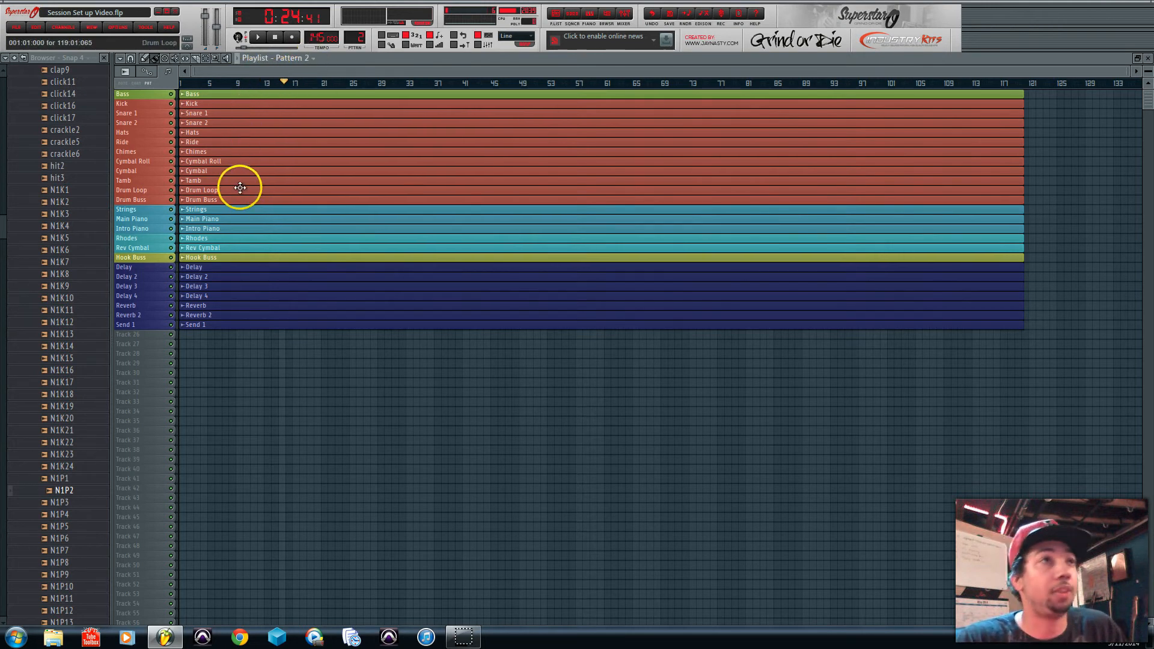
scroll("down", 3)
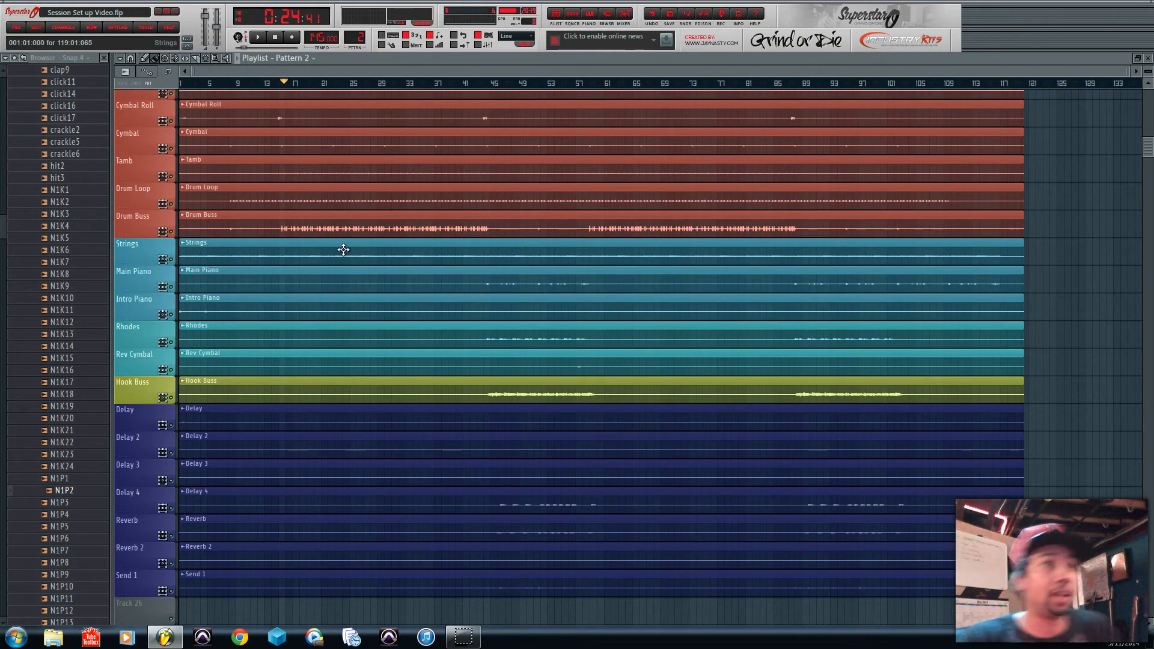
left_click(238, 37)
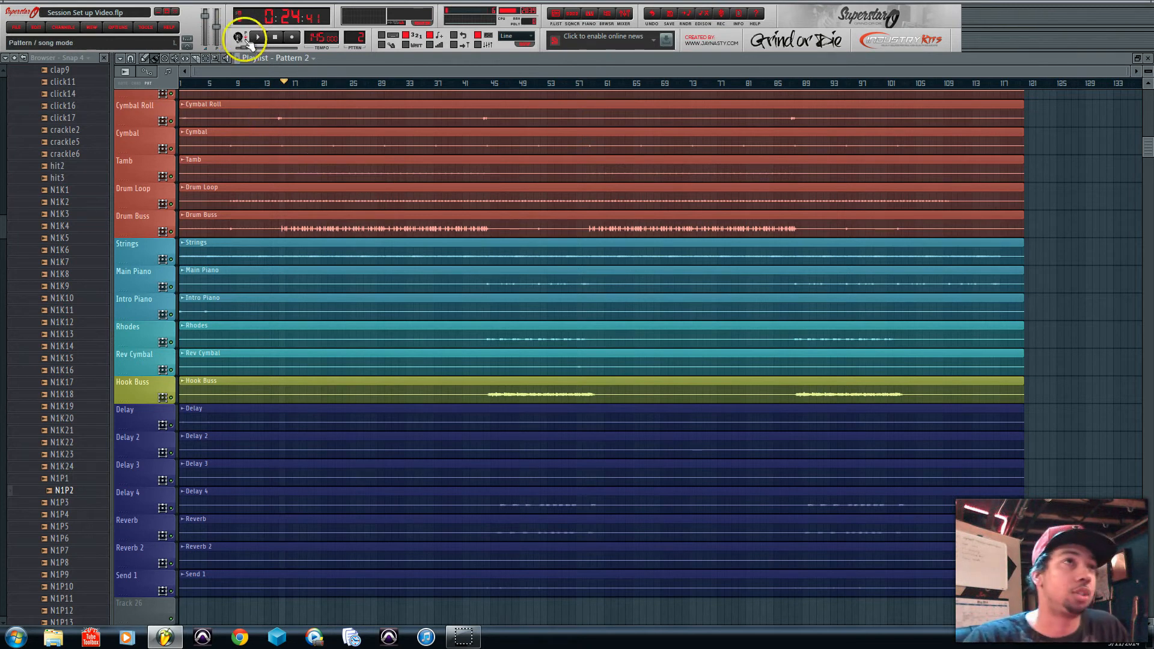
left_click(287, 83)
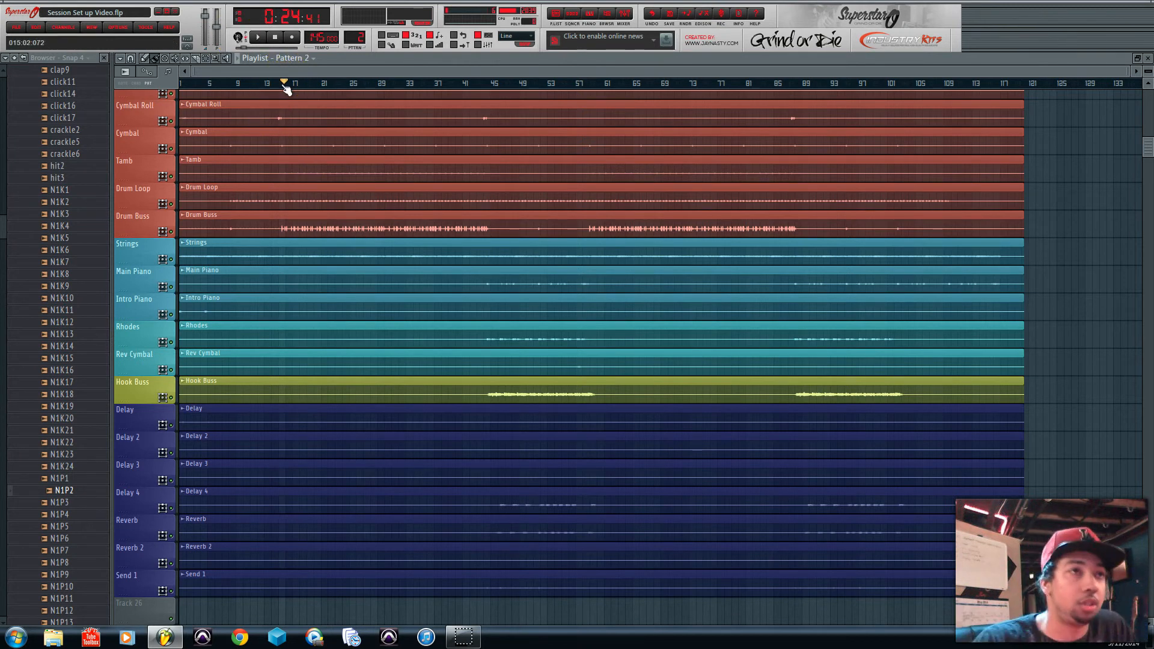
left_click(274, 83)
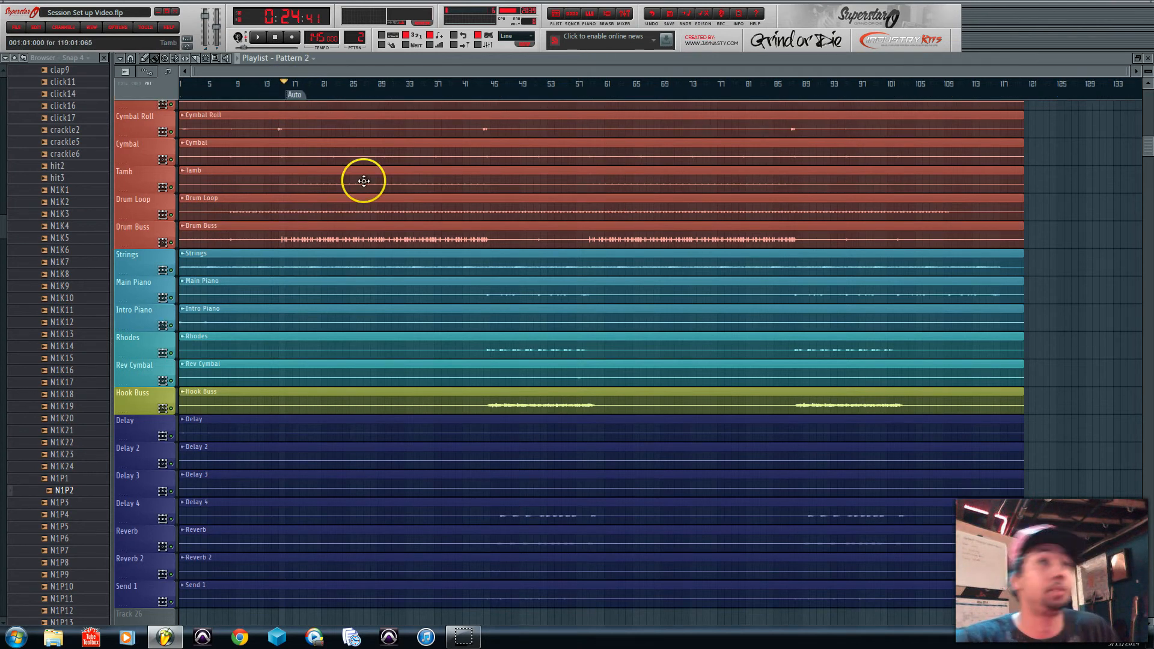
Step: Rename the first song marker to Verse1
right_click(293, 93)
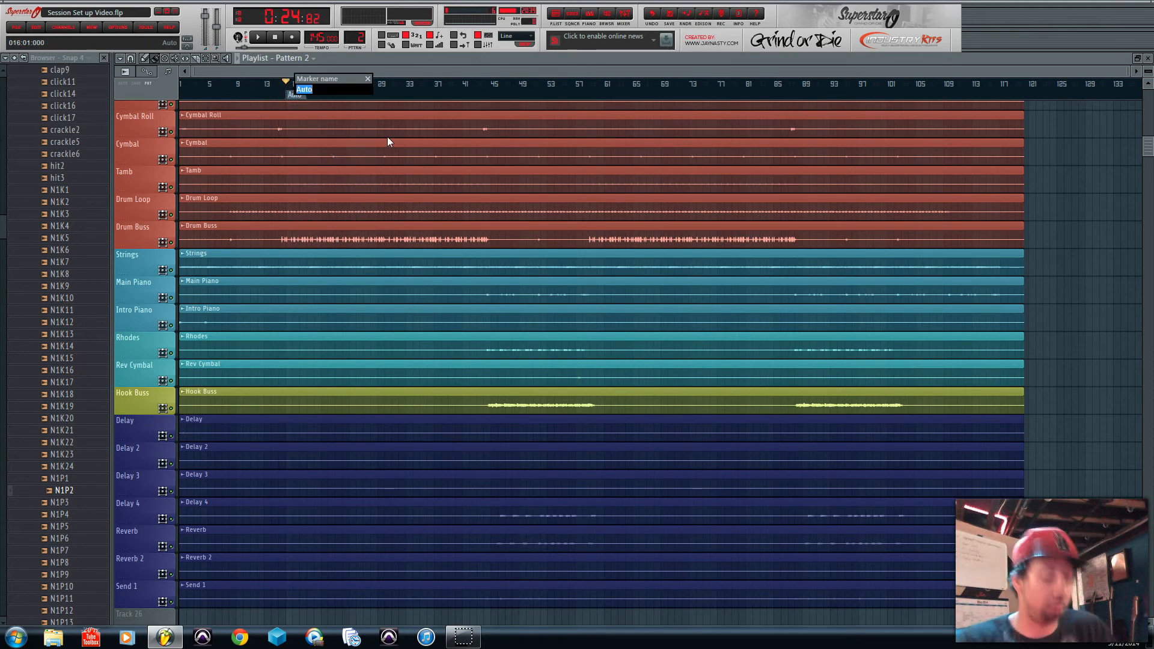
type("Verse1")
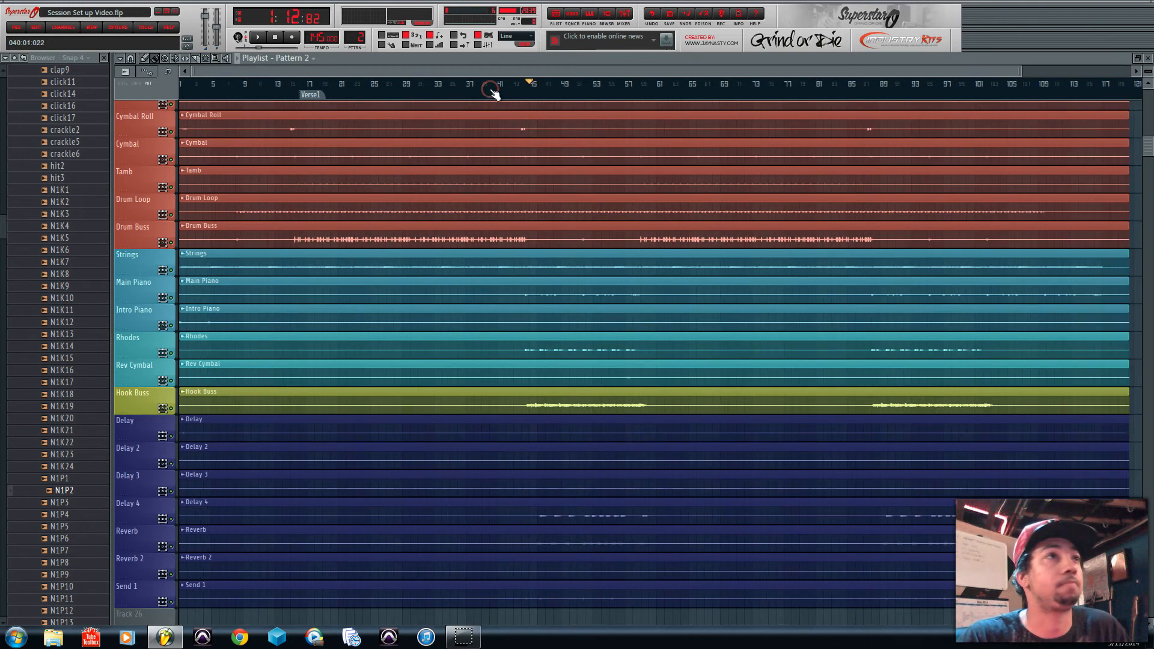
Step: Add a second song marker further along and name it Hook 1
right_click(534, 101)
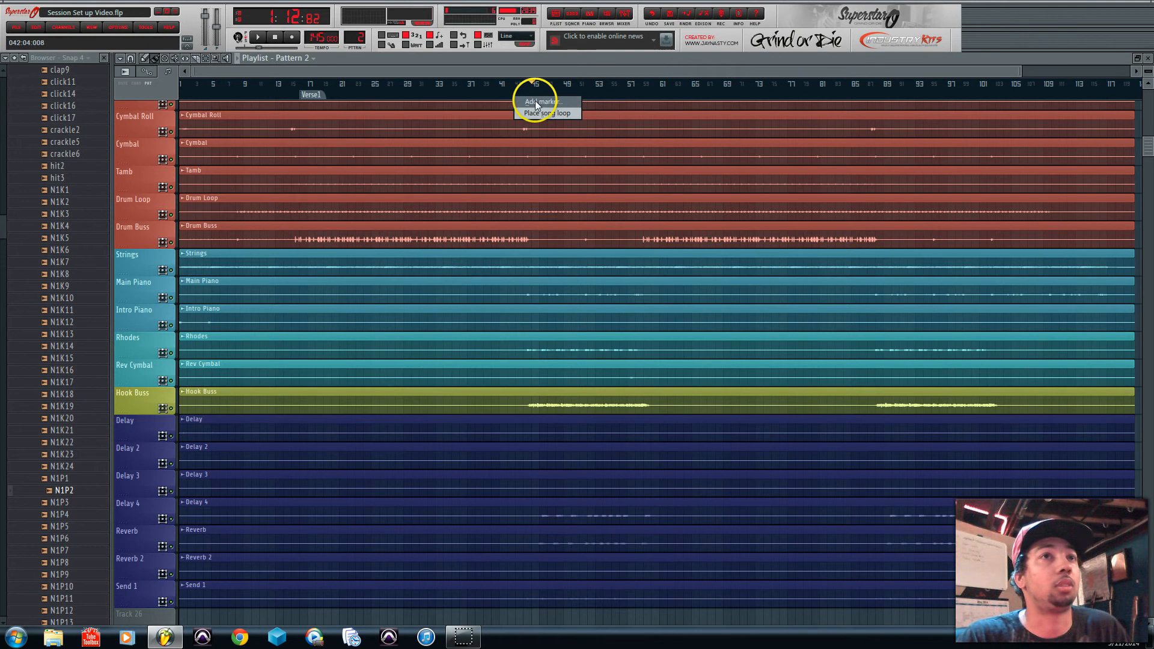
left_click(537, 101)
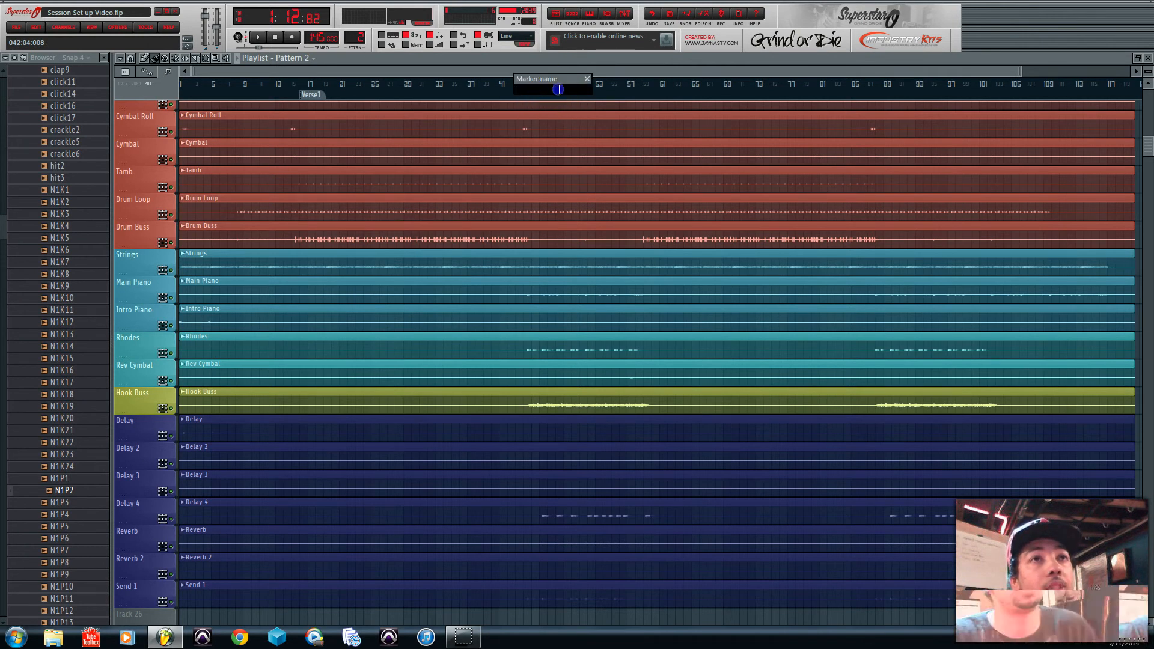
type("Ho")
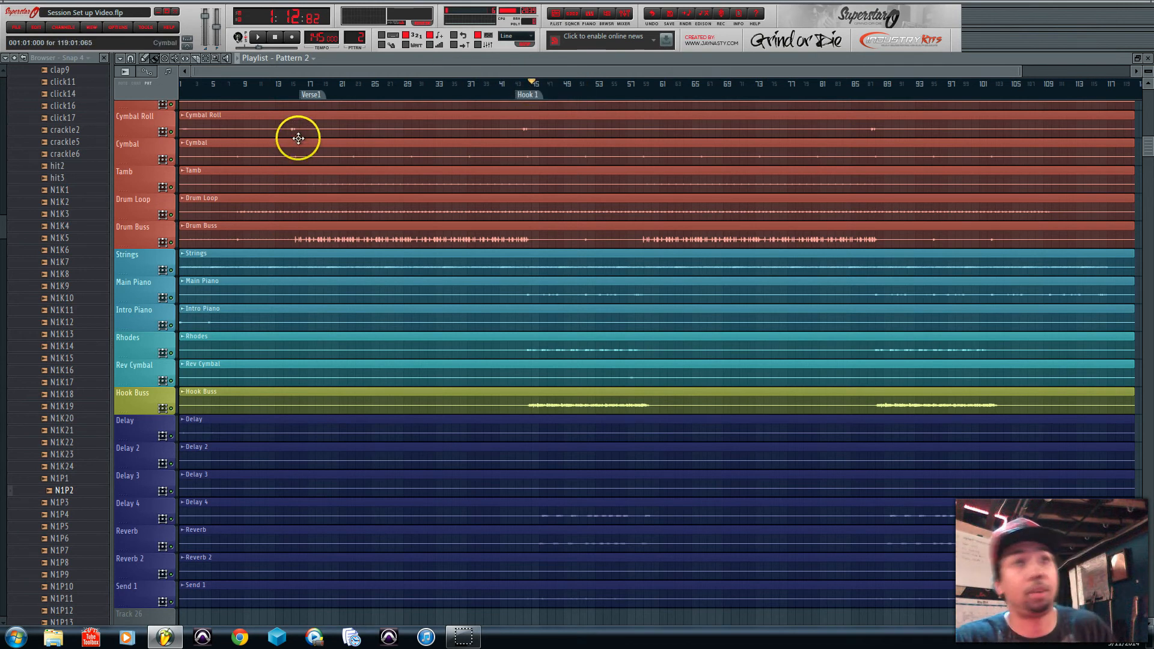
left_click(383, 83)
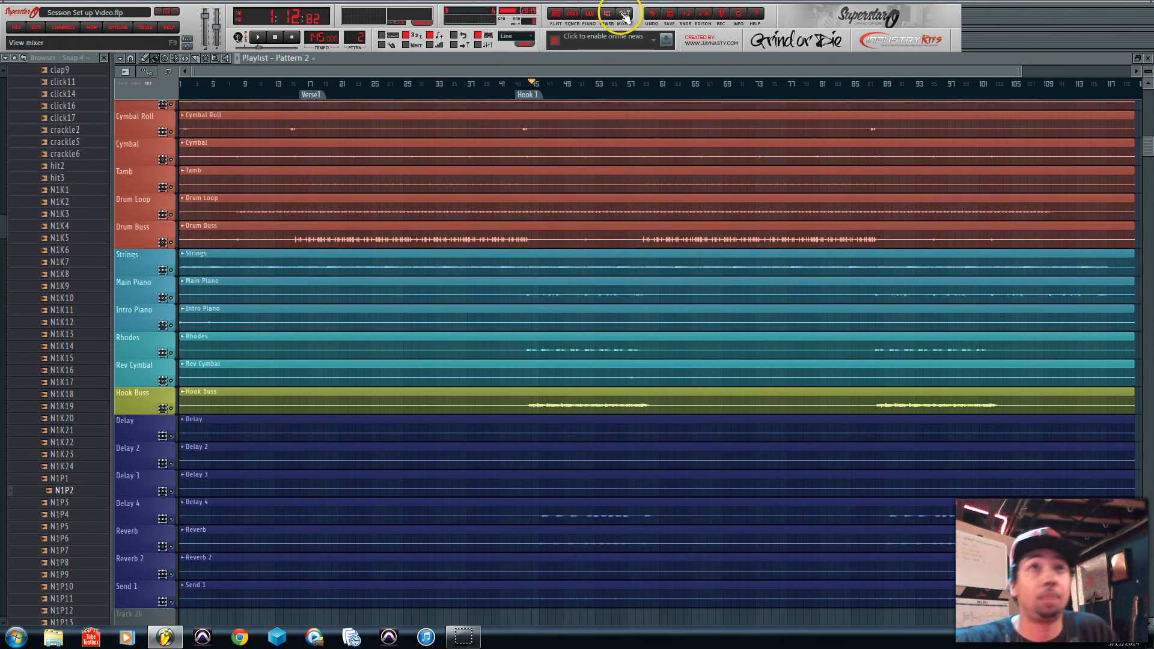
Step: Link the selected channels to consecutive mixer tracks so inserts inherit their names and colours
left_click(625, 14)
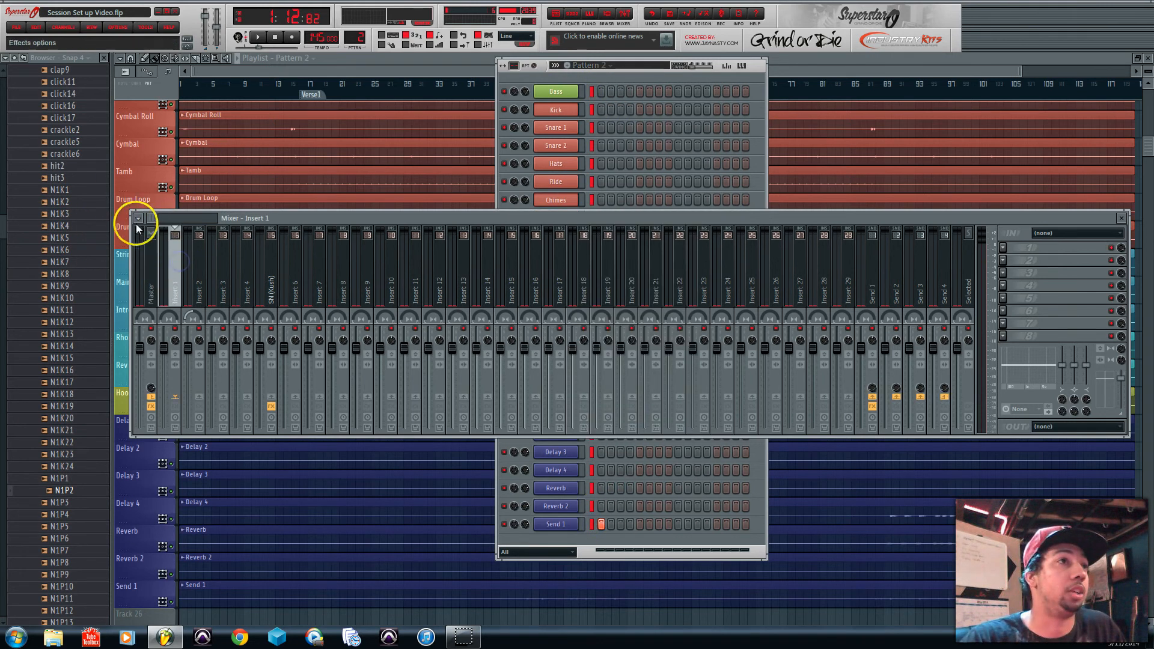
left_click(137, 218)
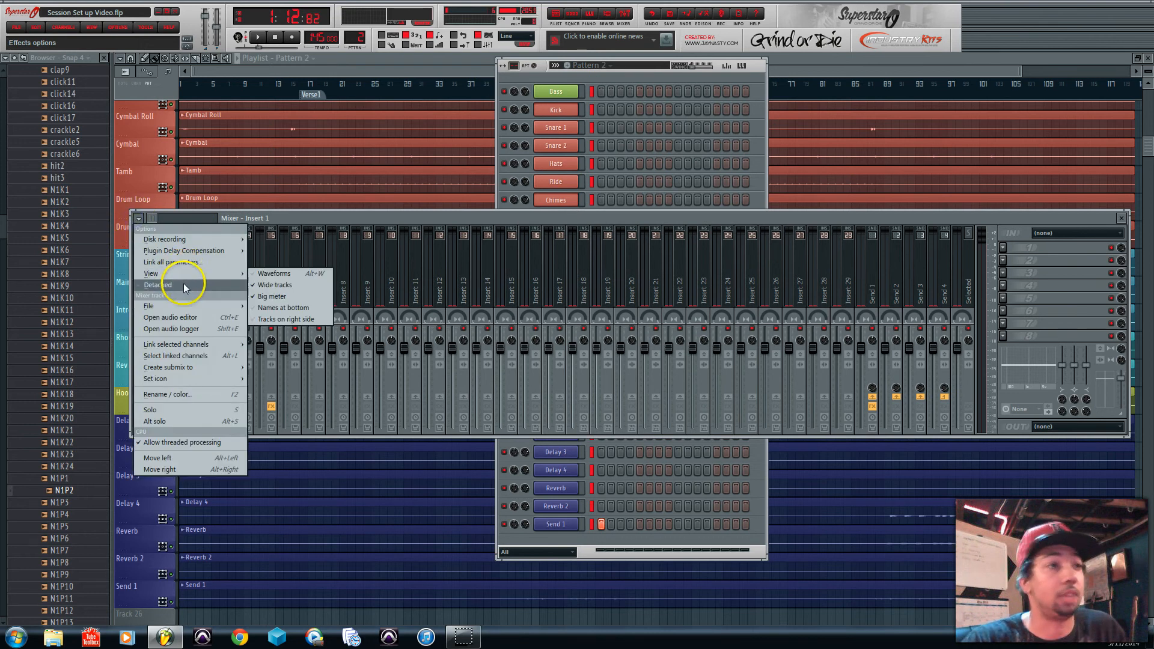
mouse_move(177, 344)
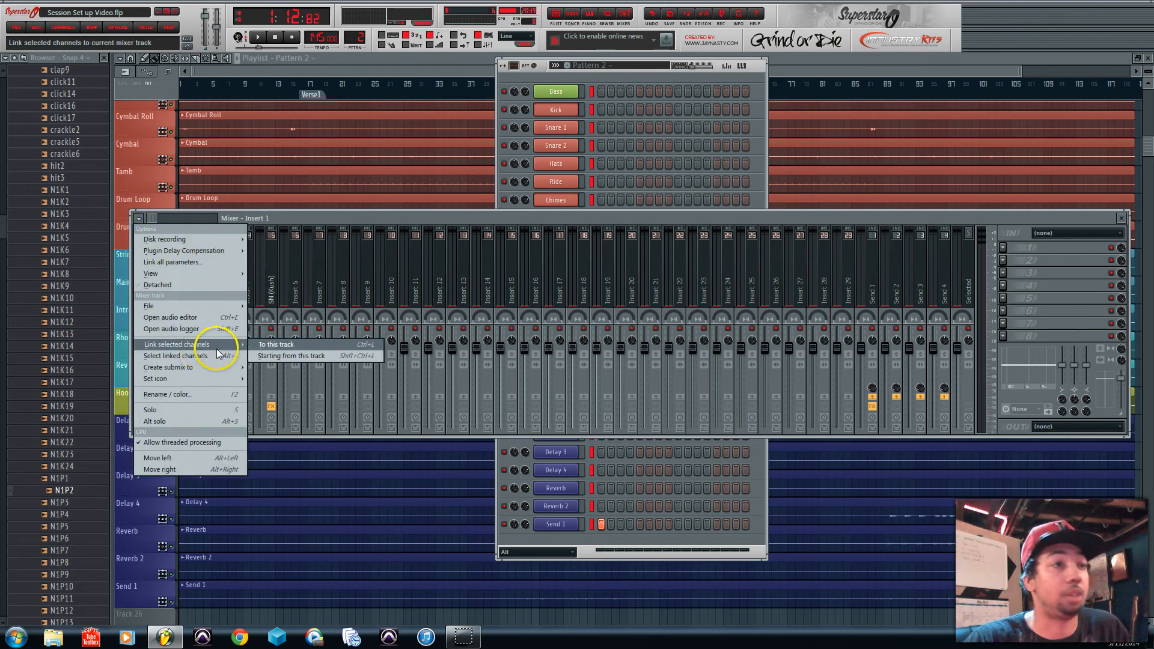
left_click(277, 343)
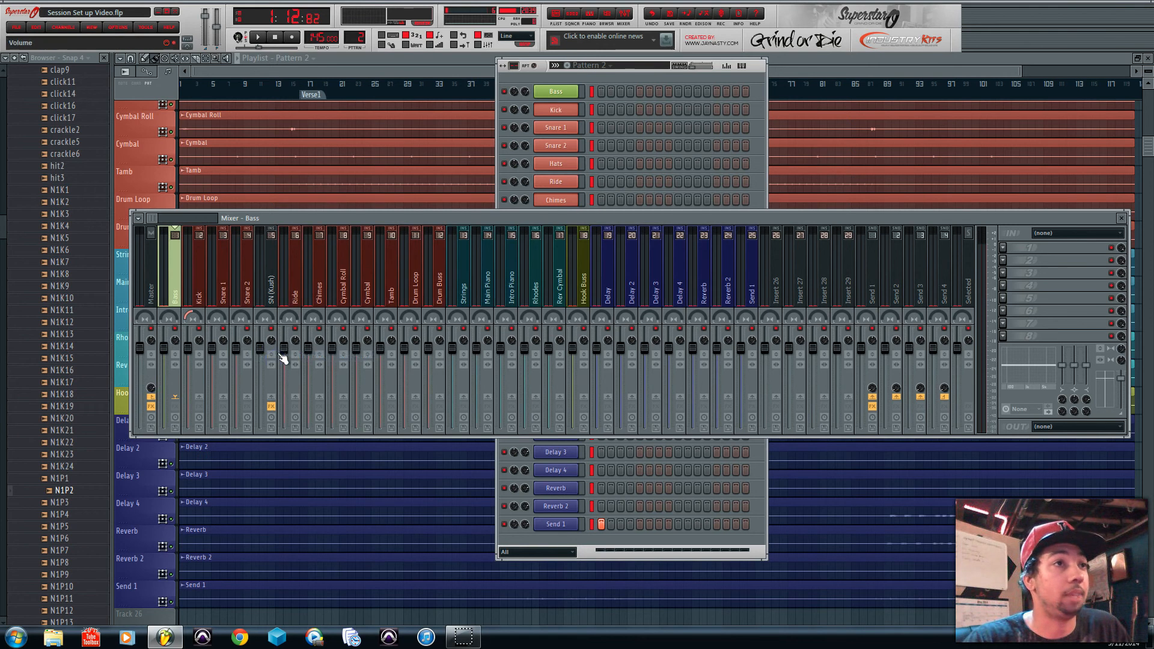